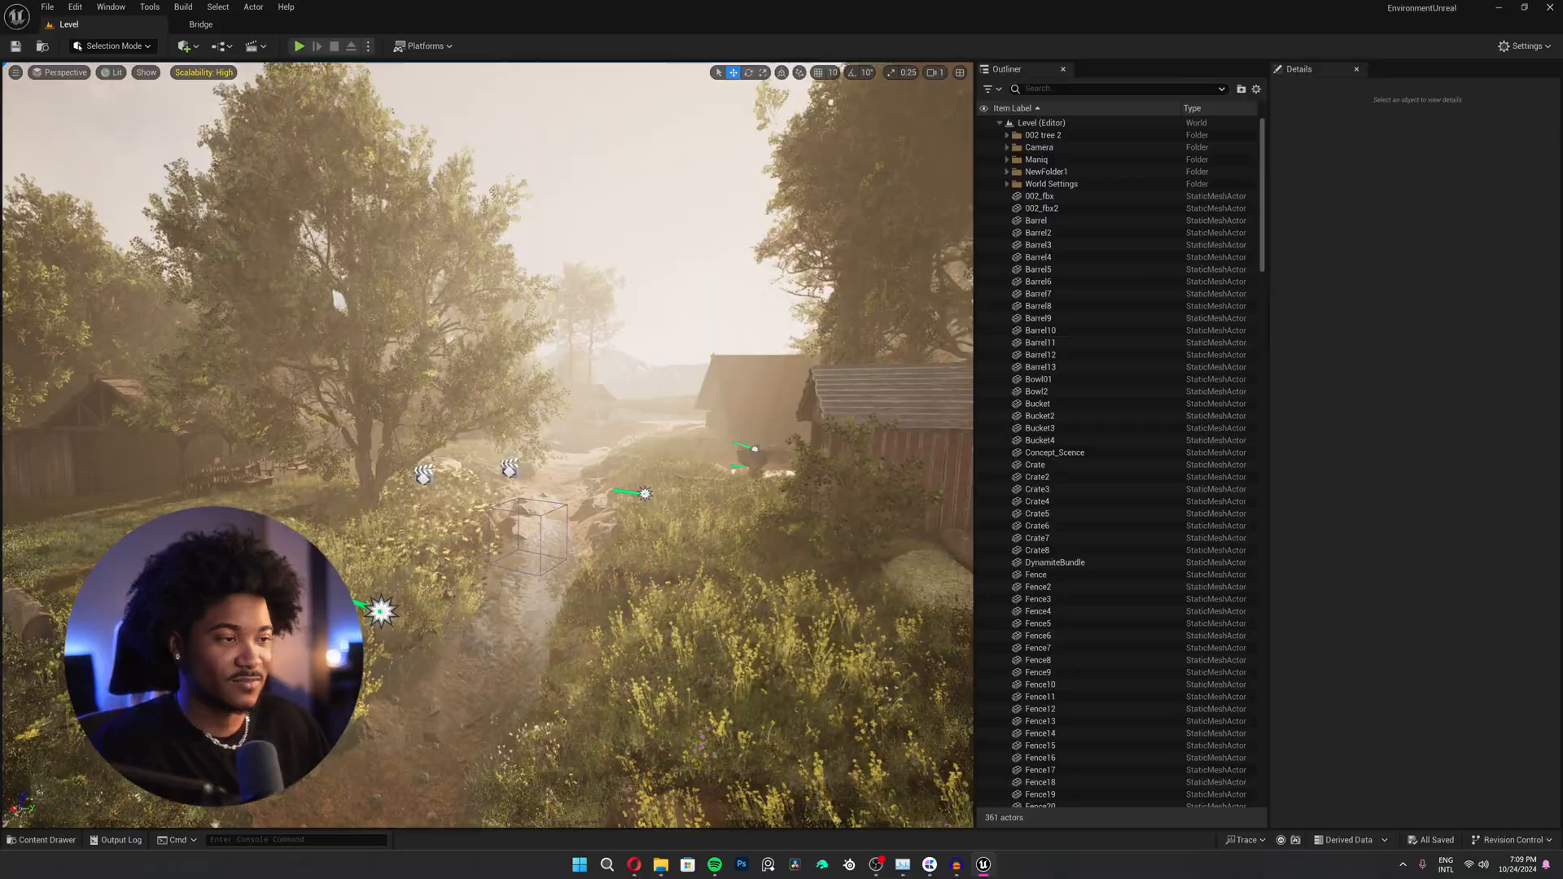
Sort actors into Camera, Scene and World Settings folders and run r.RayTracing.Shadows.EnableTwoSidedGeometry 0.
scroll(down, 3)
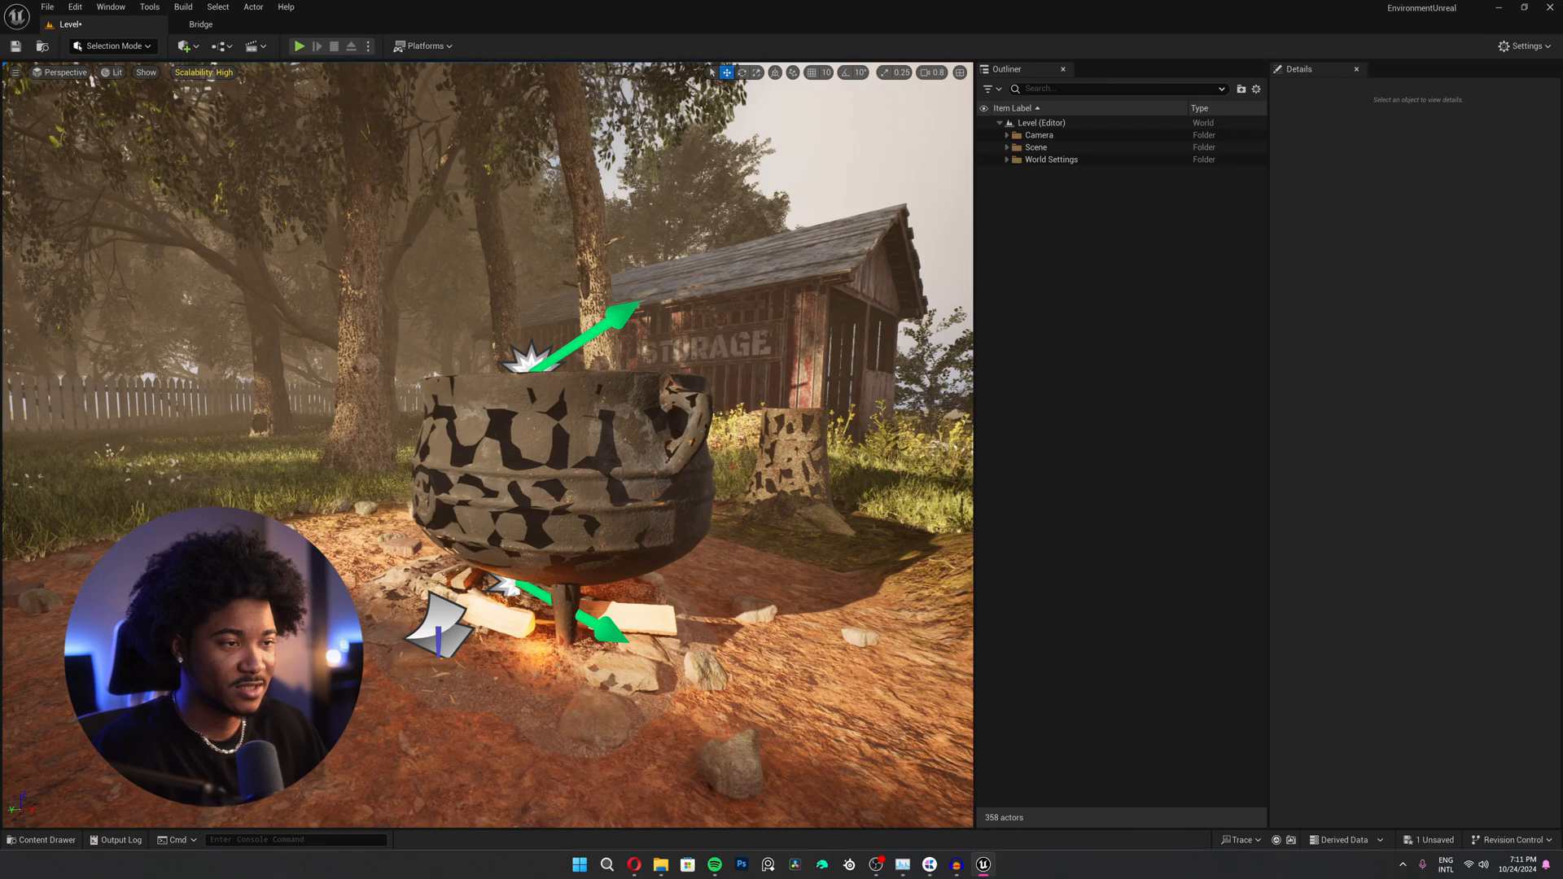
text(r.RayTracing.Shadows.EnableTwoSidedGeometry 0)
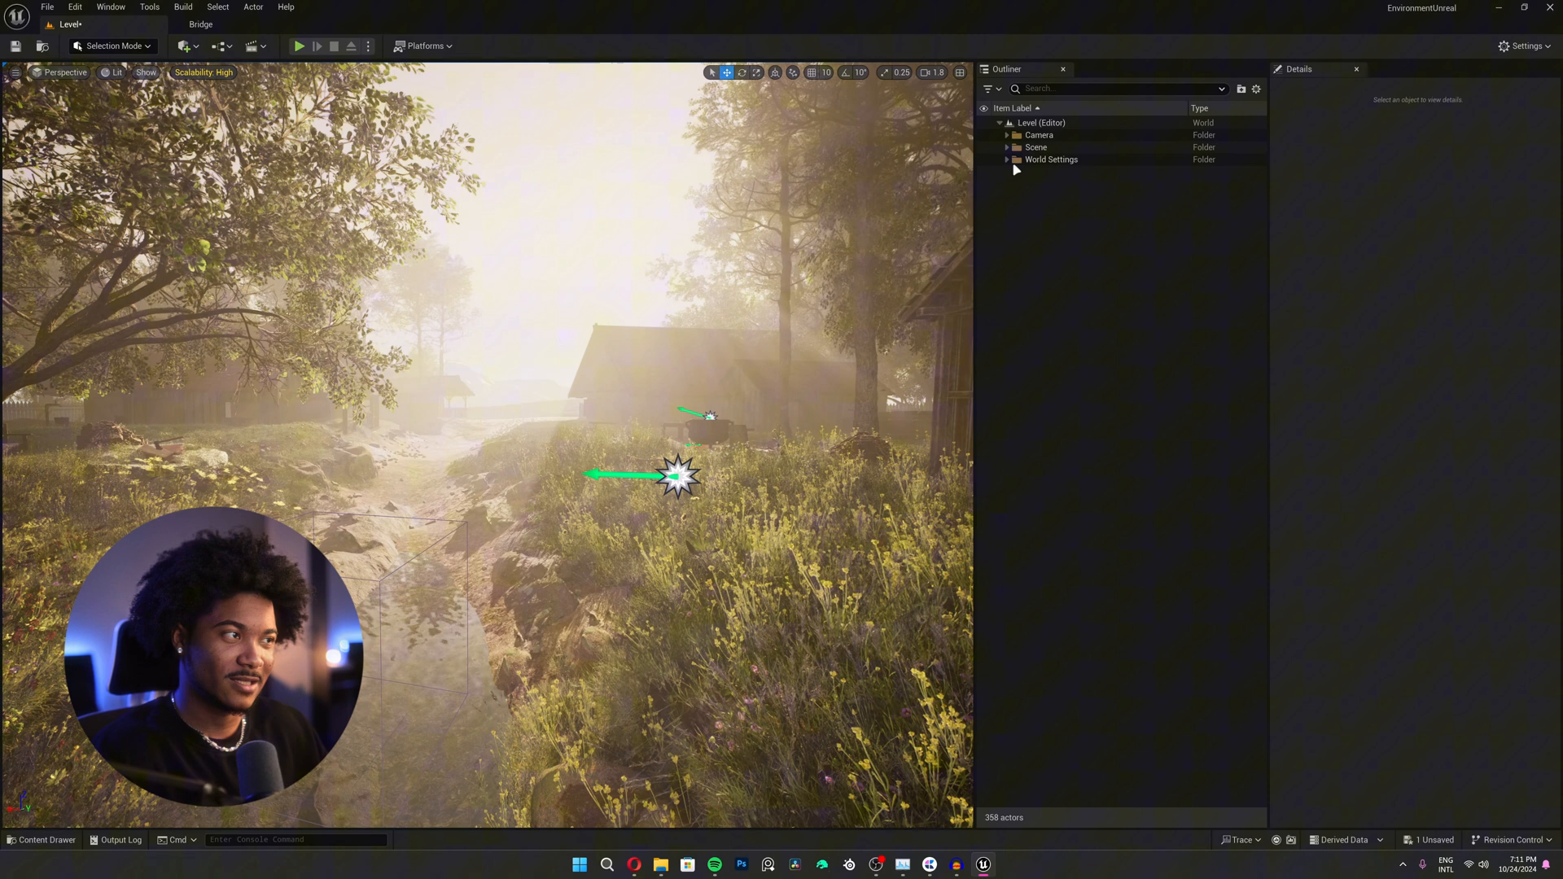
Browse the Content Drawer to UltraDynamicSky > Blueprints and select the Ultra_Dynamic_Sky blueprint.
click(1006, 159)
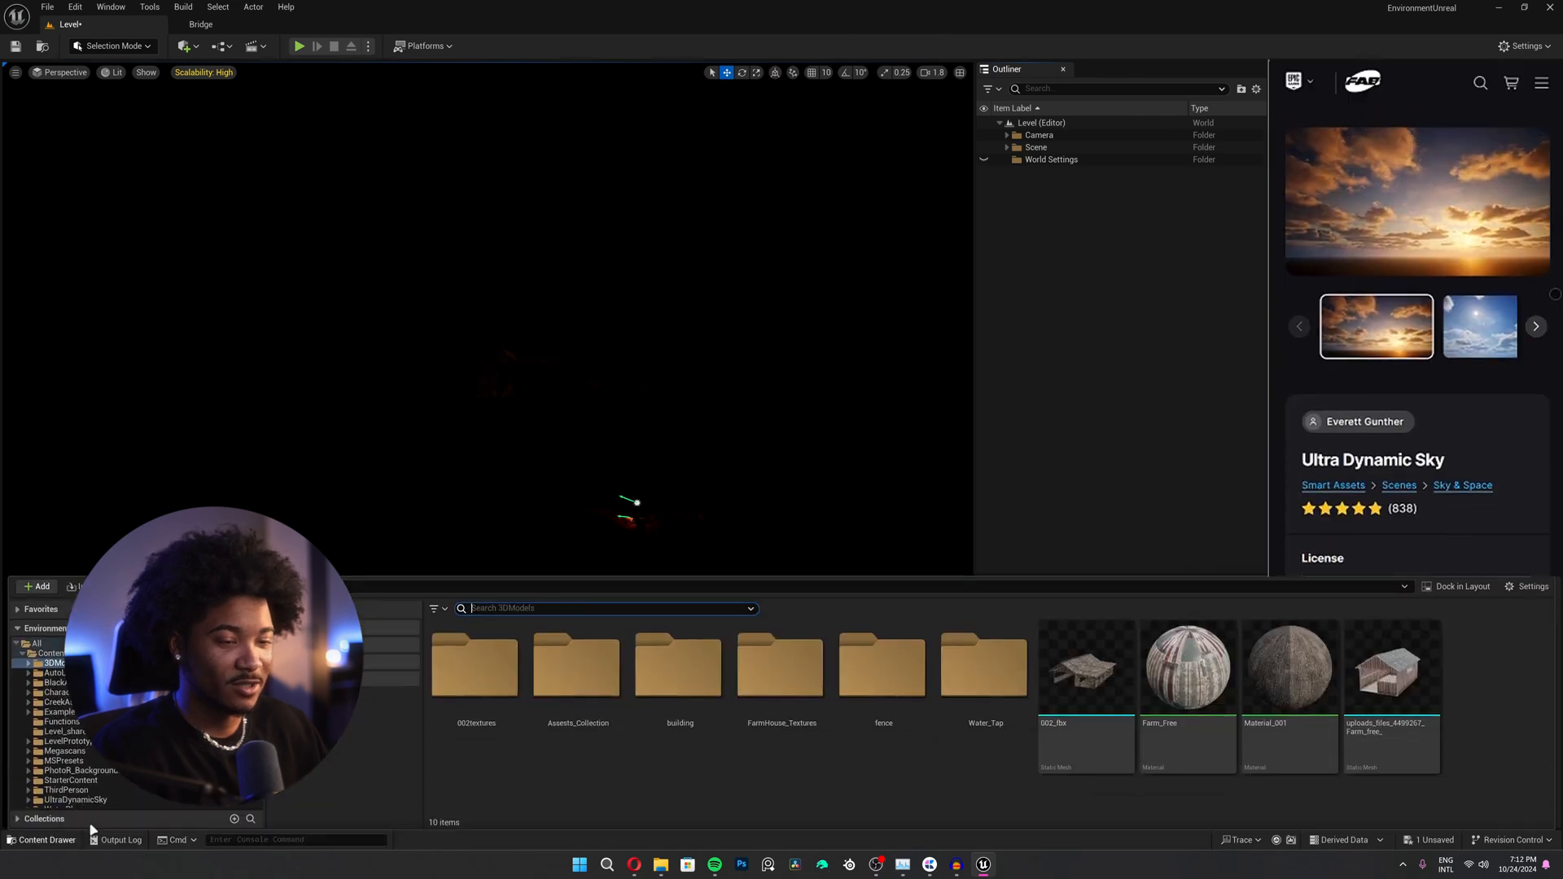
click(73, 784)
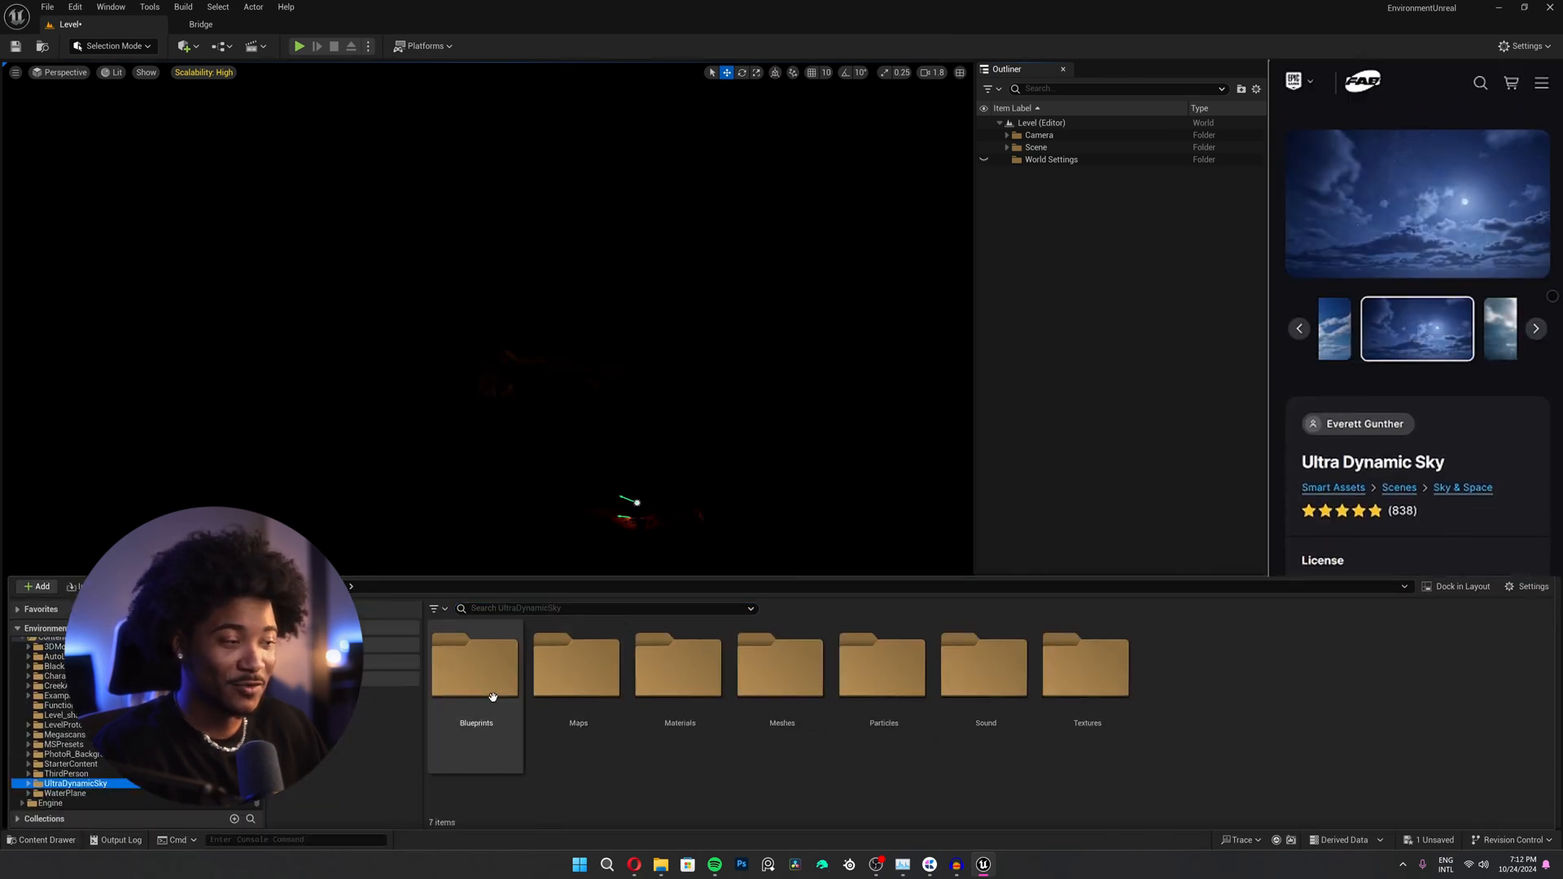
double_click(476, 665)
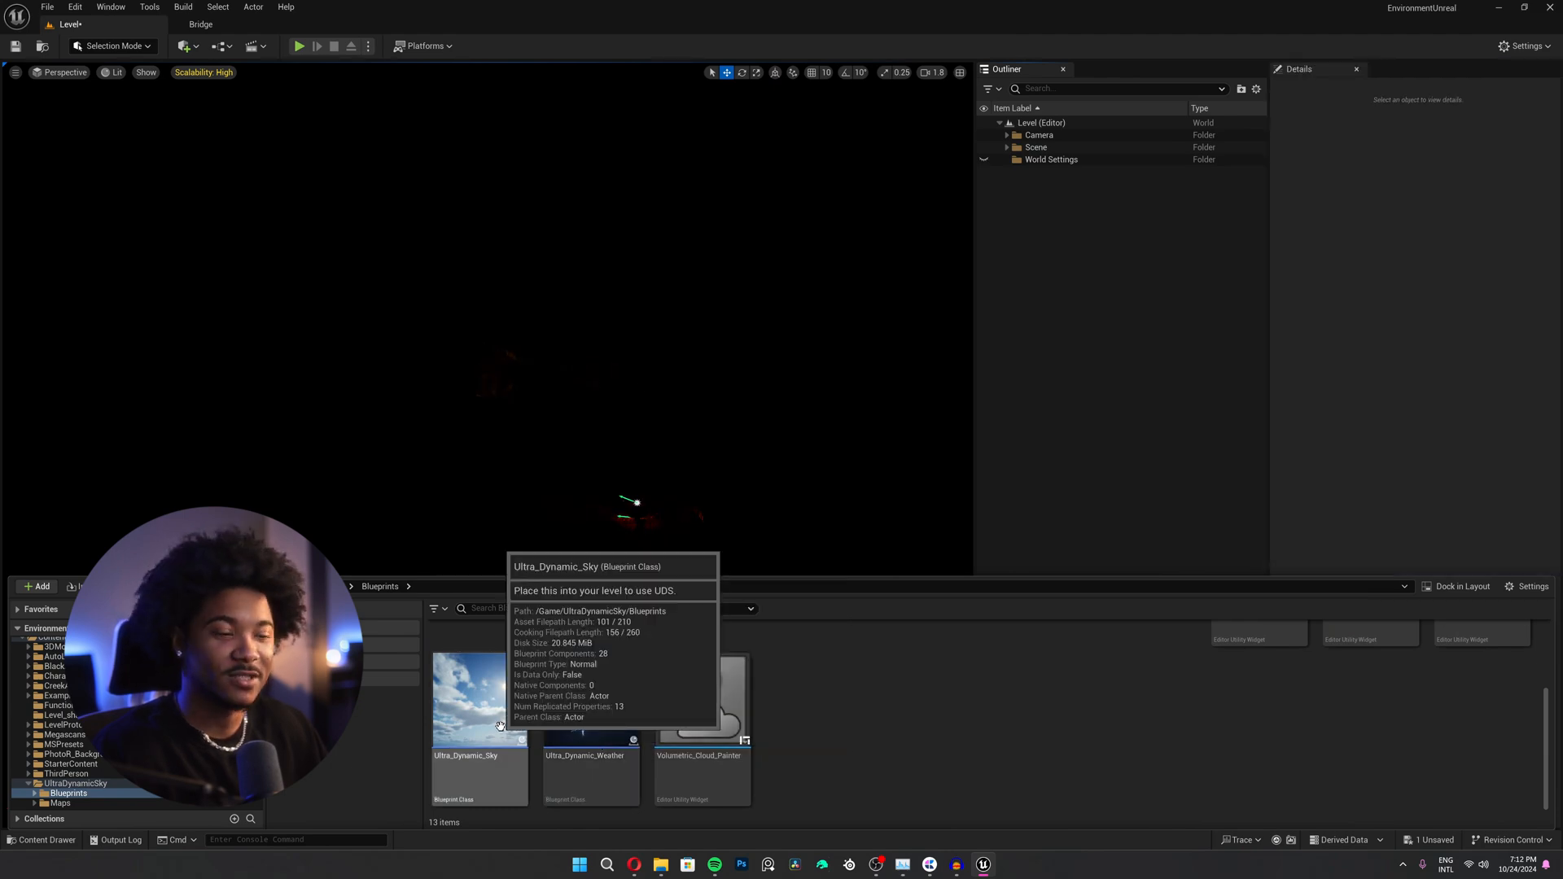
click(479, 698)
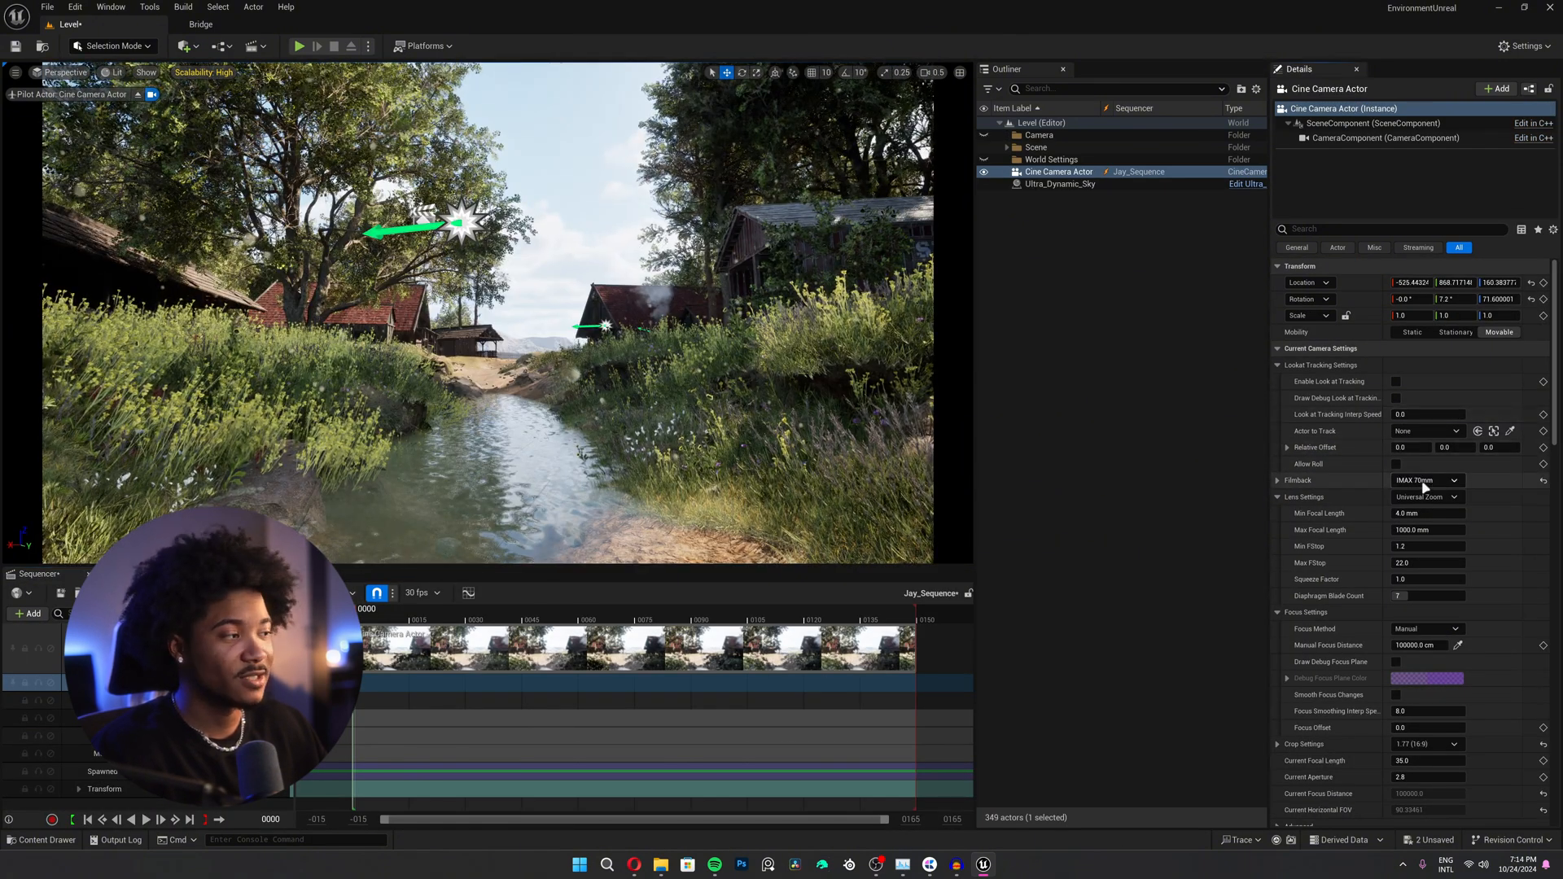
Set the Cine Camera Actor's Filmback preset to IMAX 70mm.
click(1427, 480)
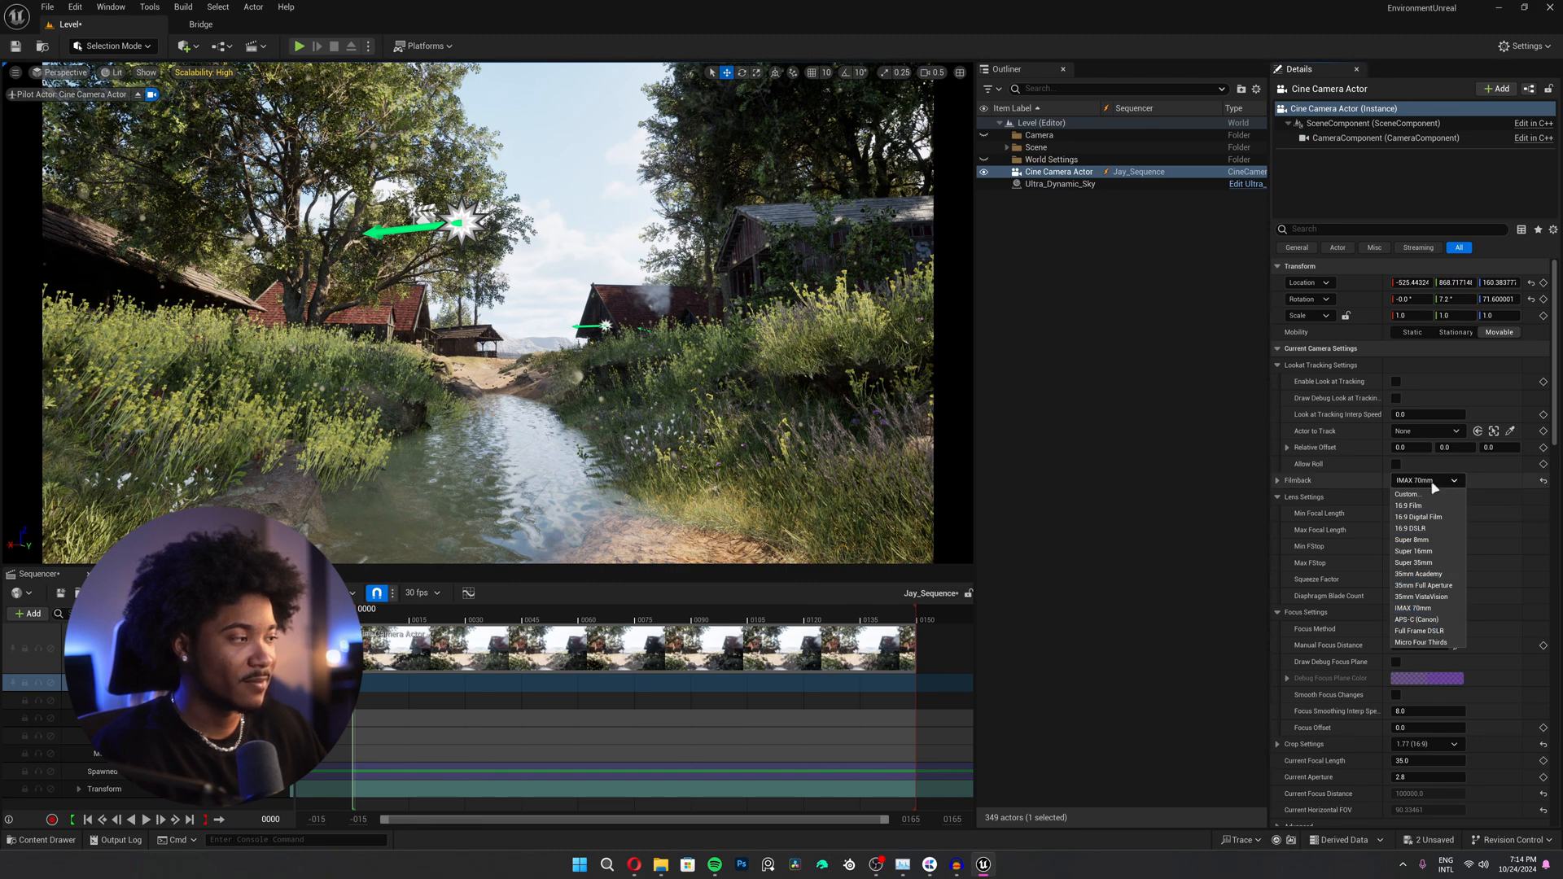
click(1420, 497)
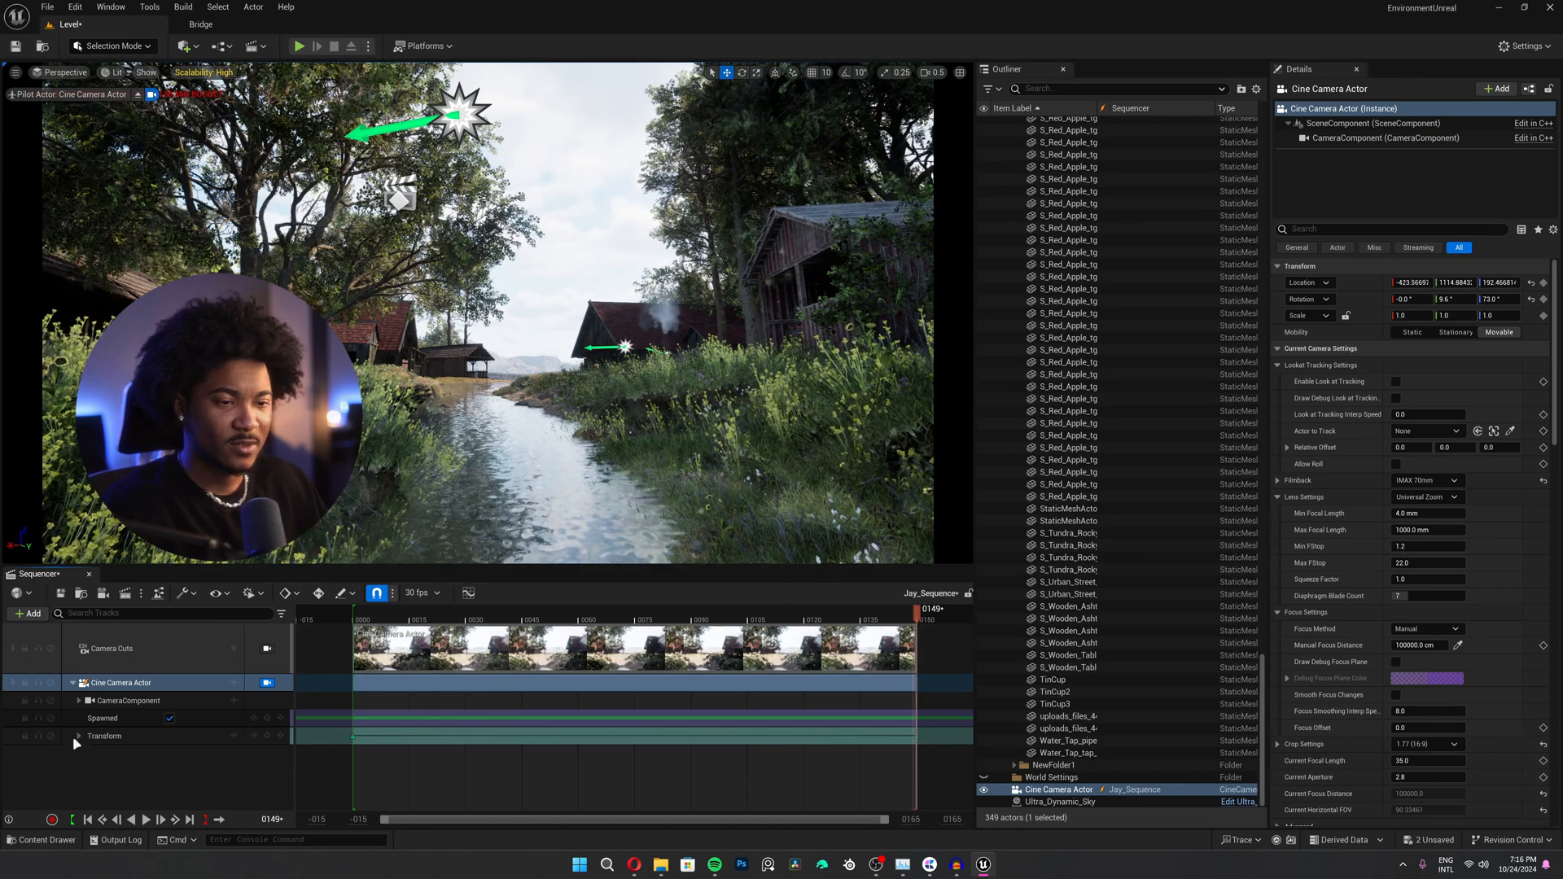
Key the camera's Transform at frame 0 with Location Z 146, then scrub later in the shot.
click(76, 737)
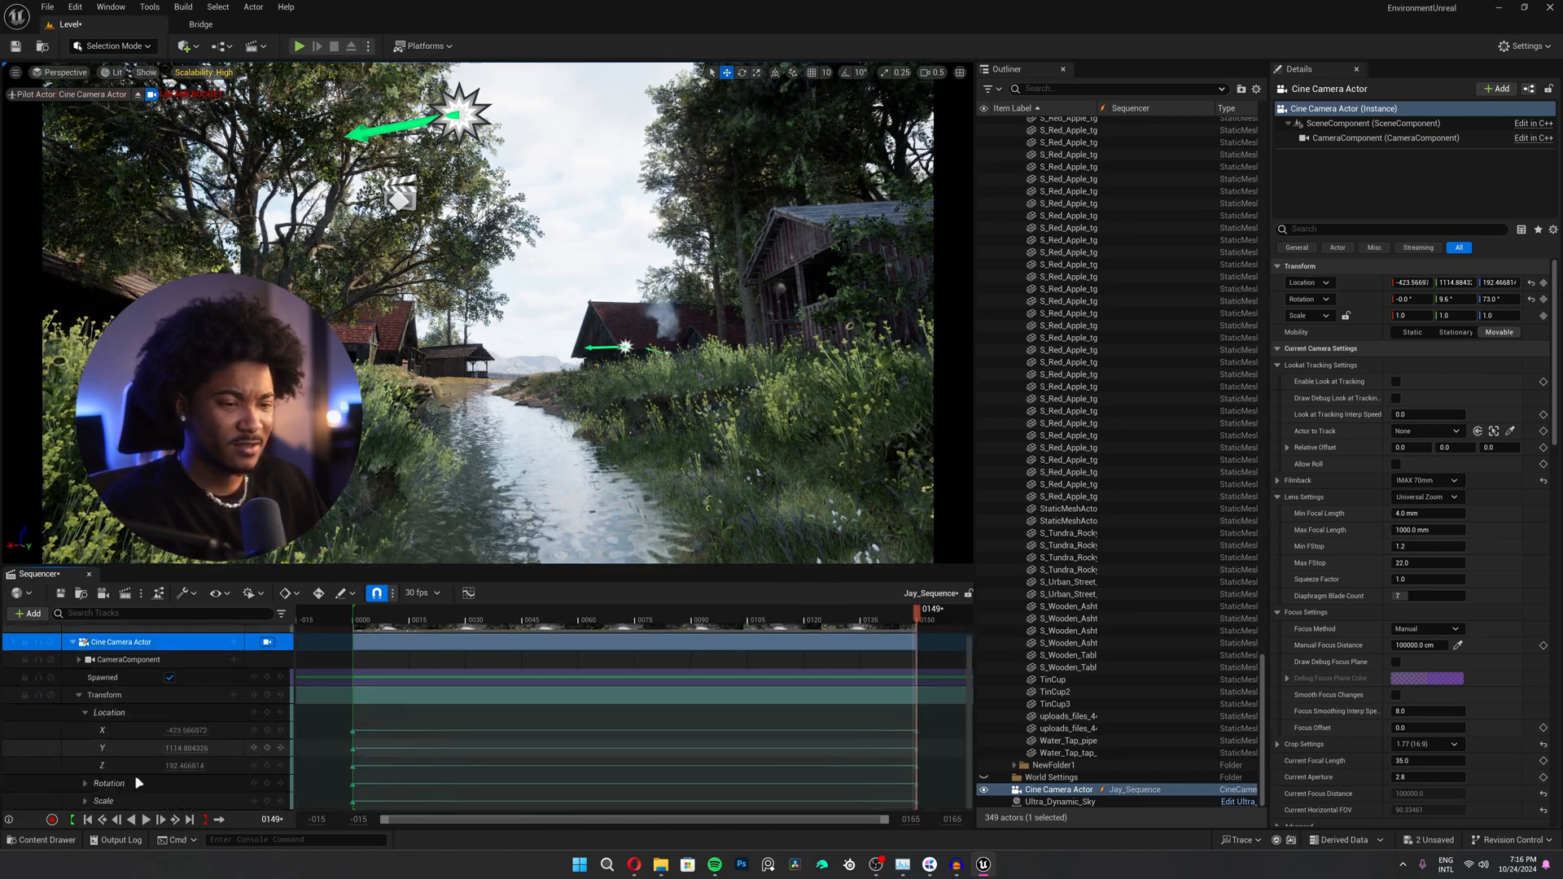
click(104, 765)
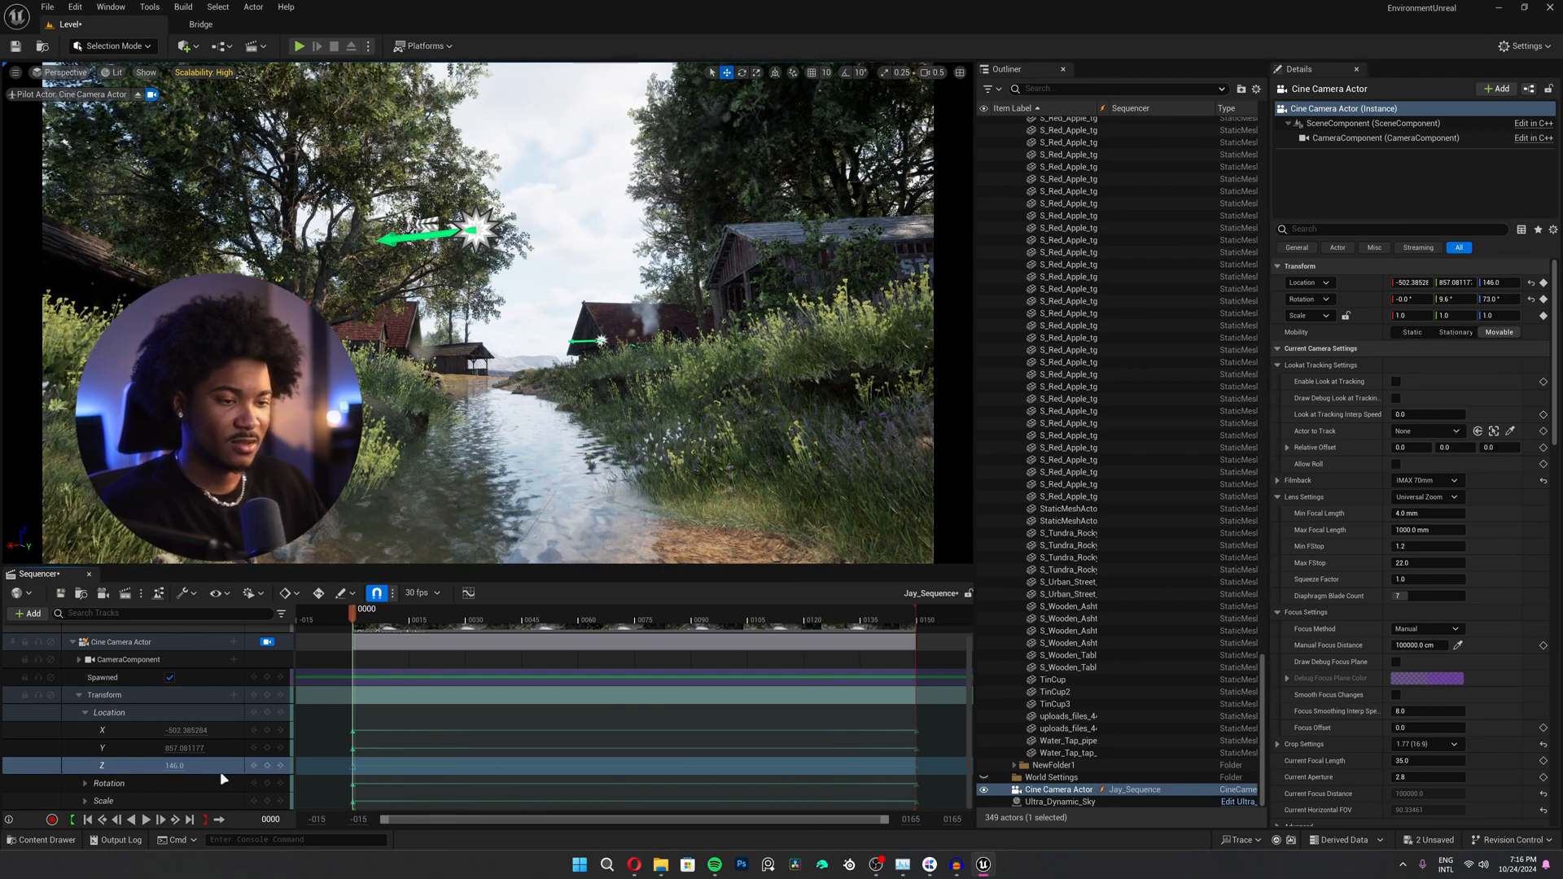
double_click(173, 766)
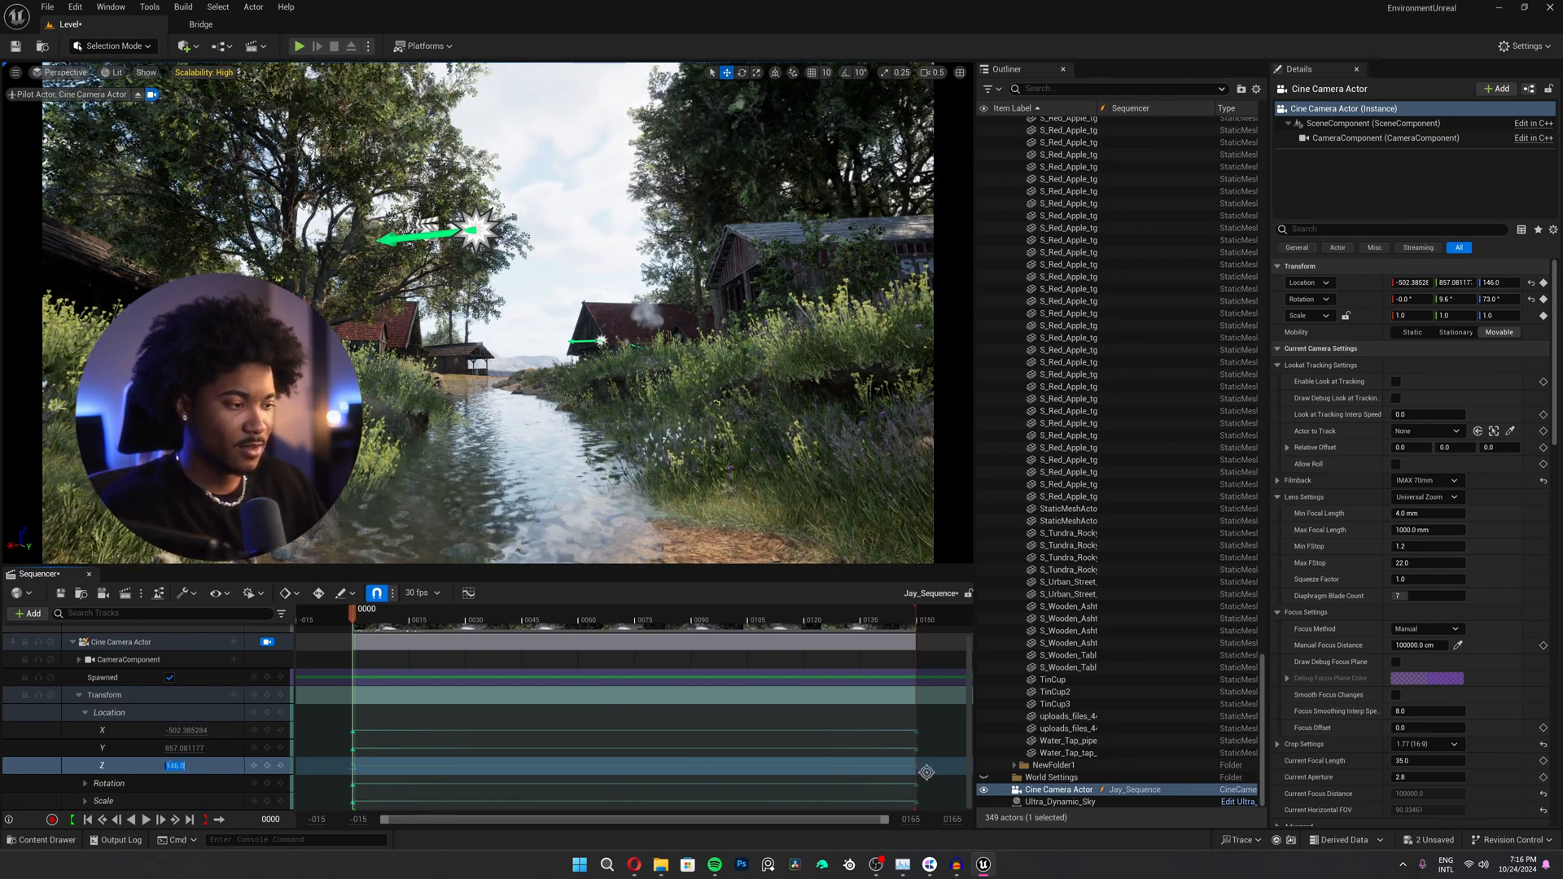
drag(349, 608, 928, 609)
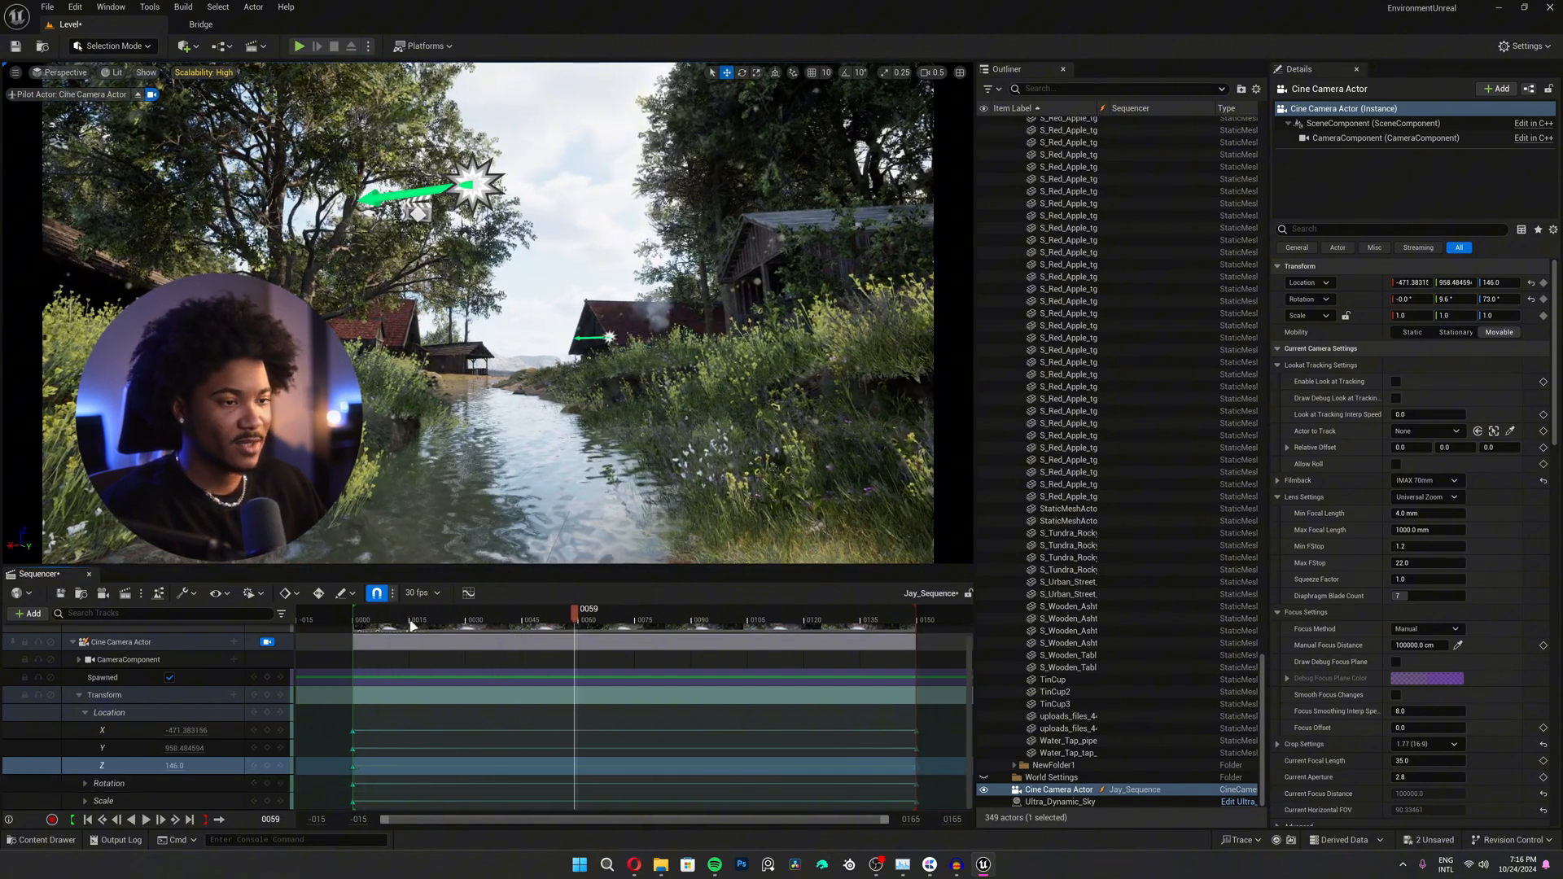
click(186, 45)
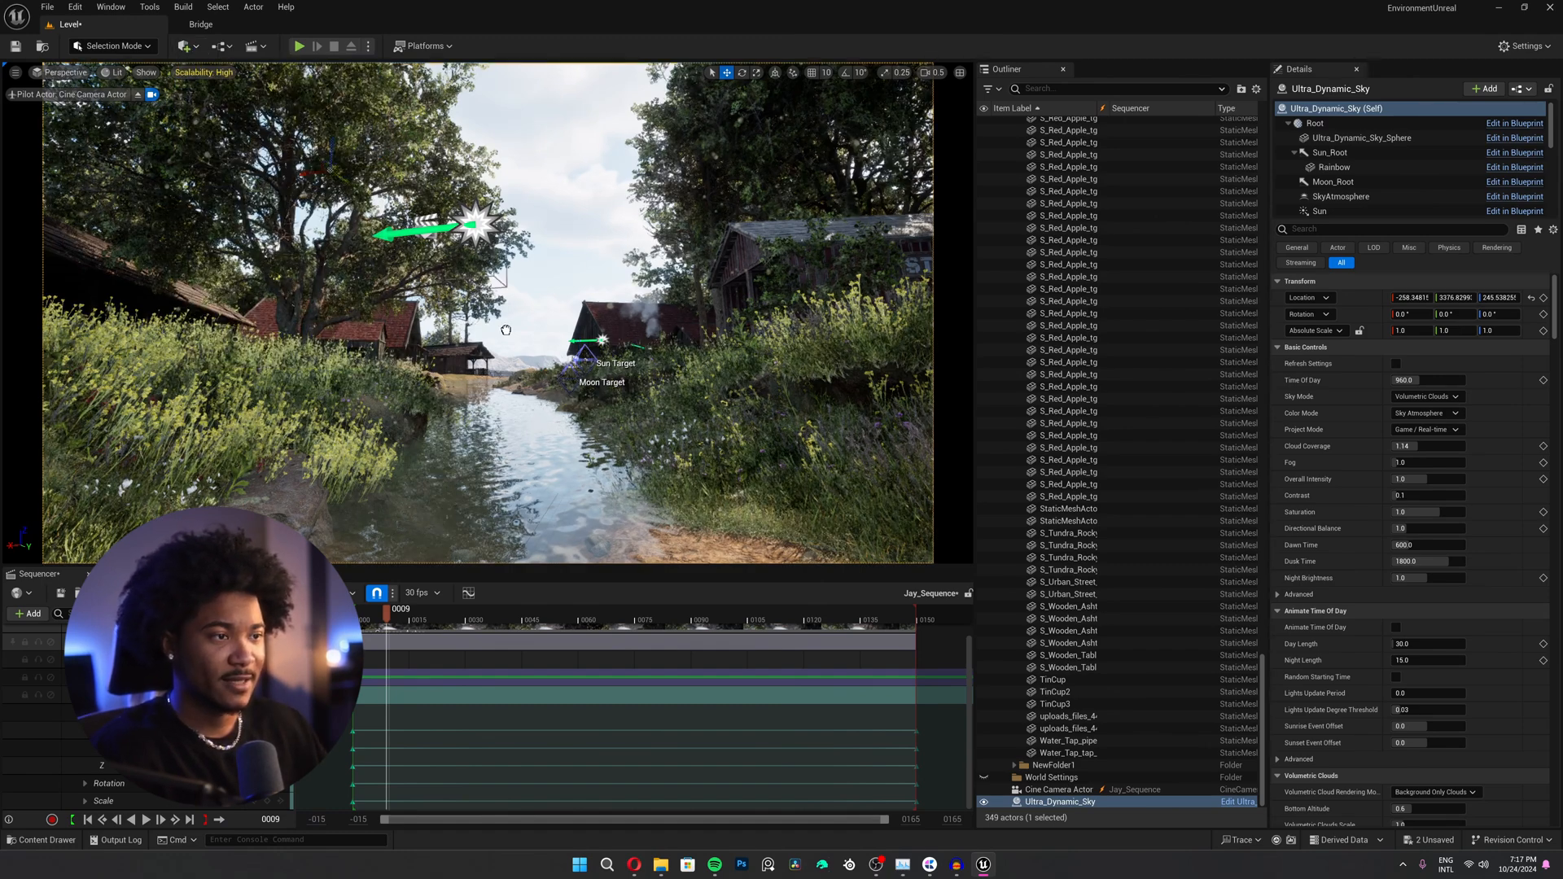
Place a PostProcessVolume with Auto Exposure Basic metering and exposure compensation raised toward 2.76.
click(1062, 802)
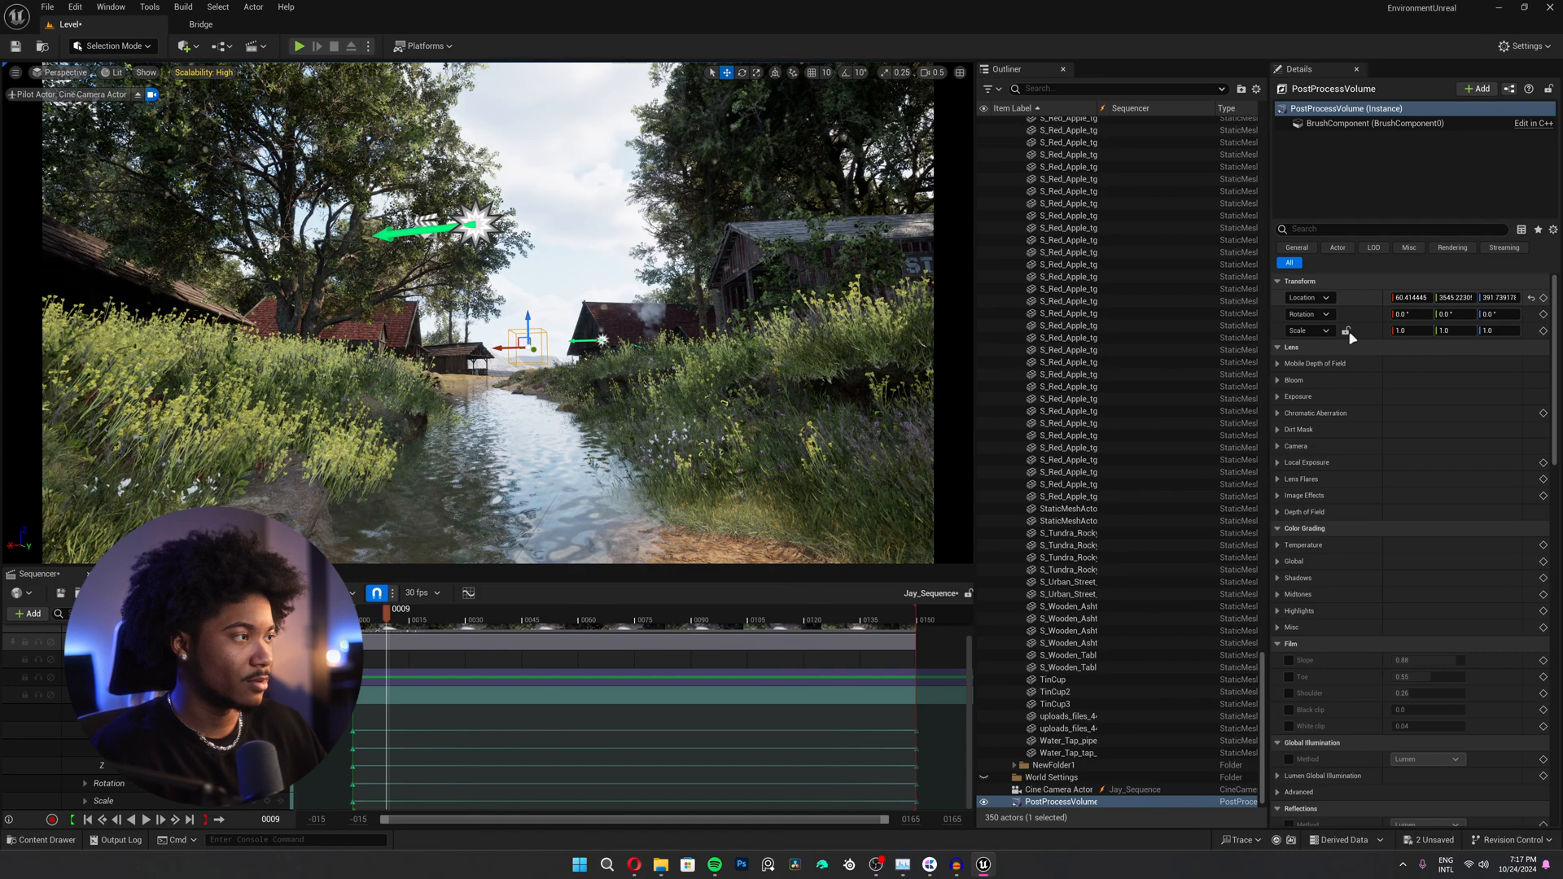
click(1060, 196)
text(exposure)
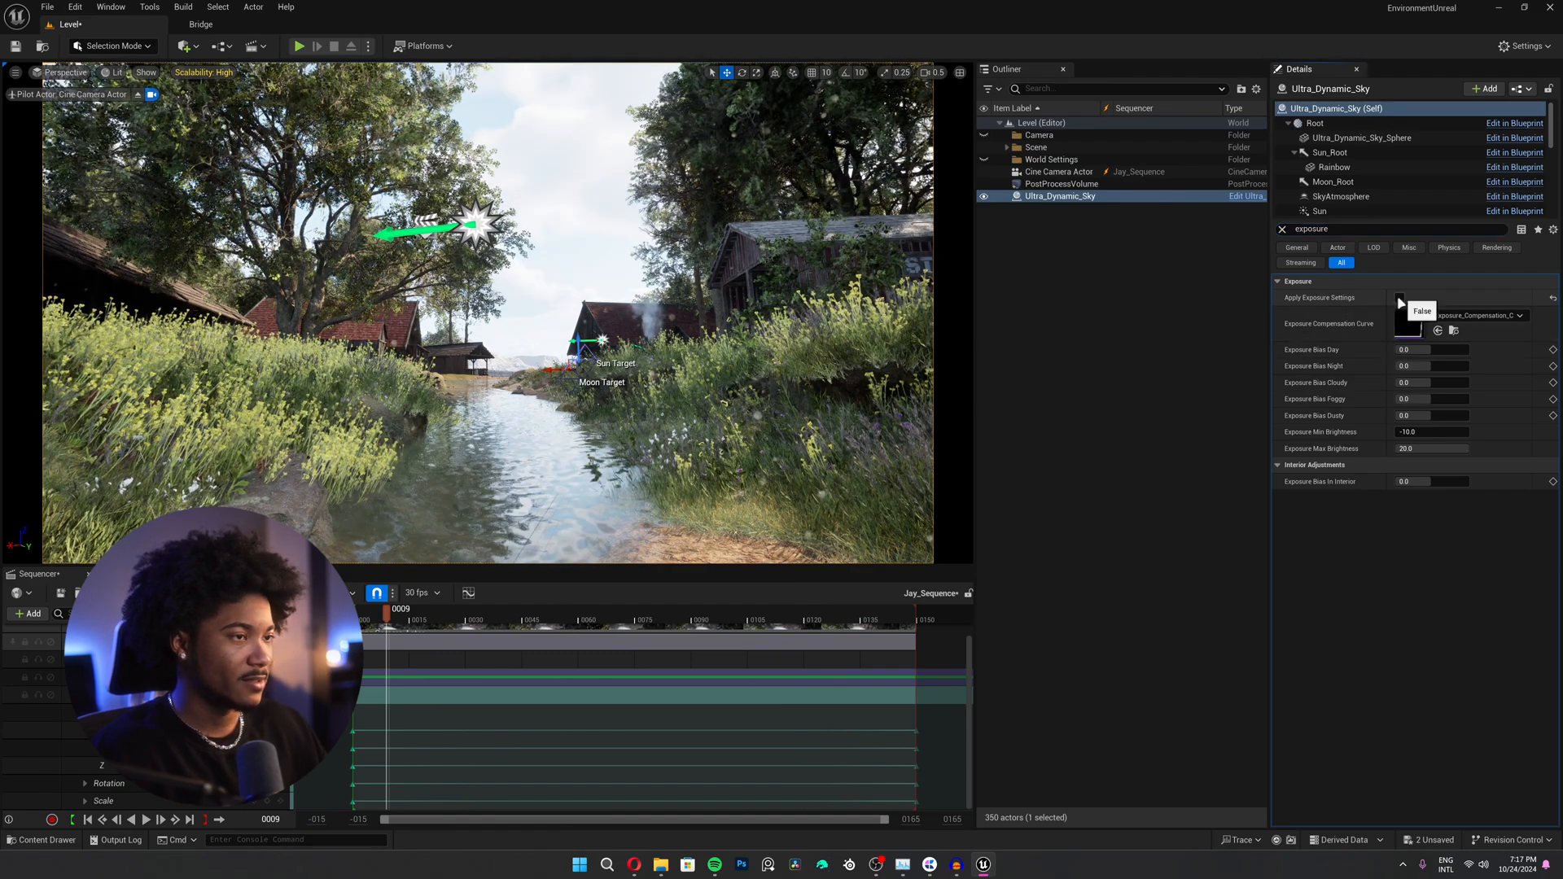
click(1062, 184)
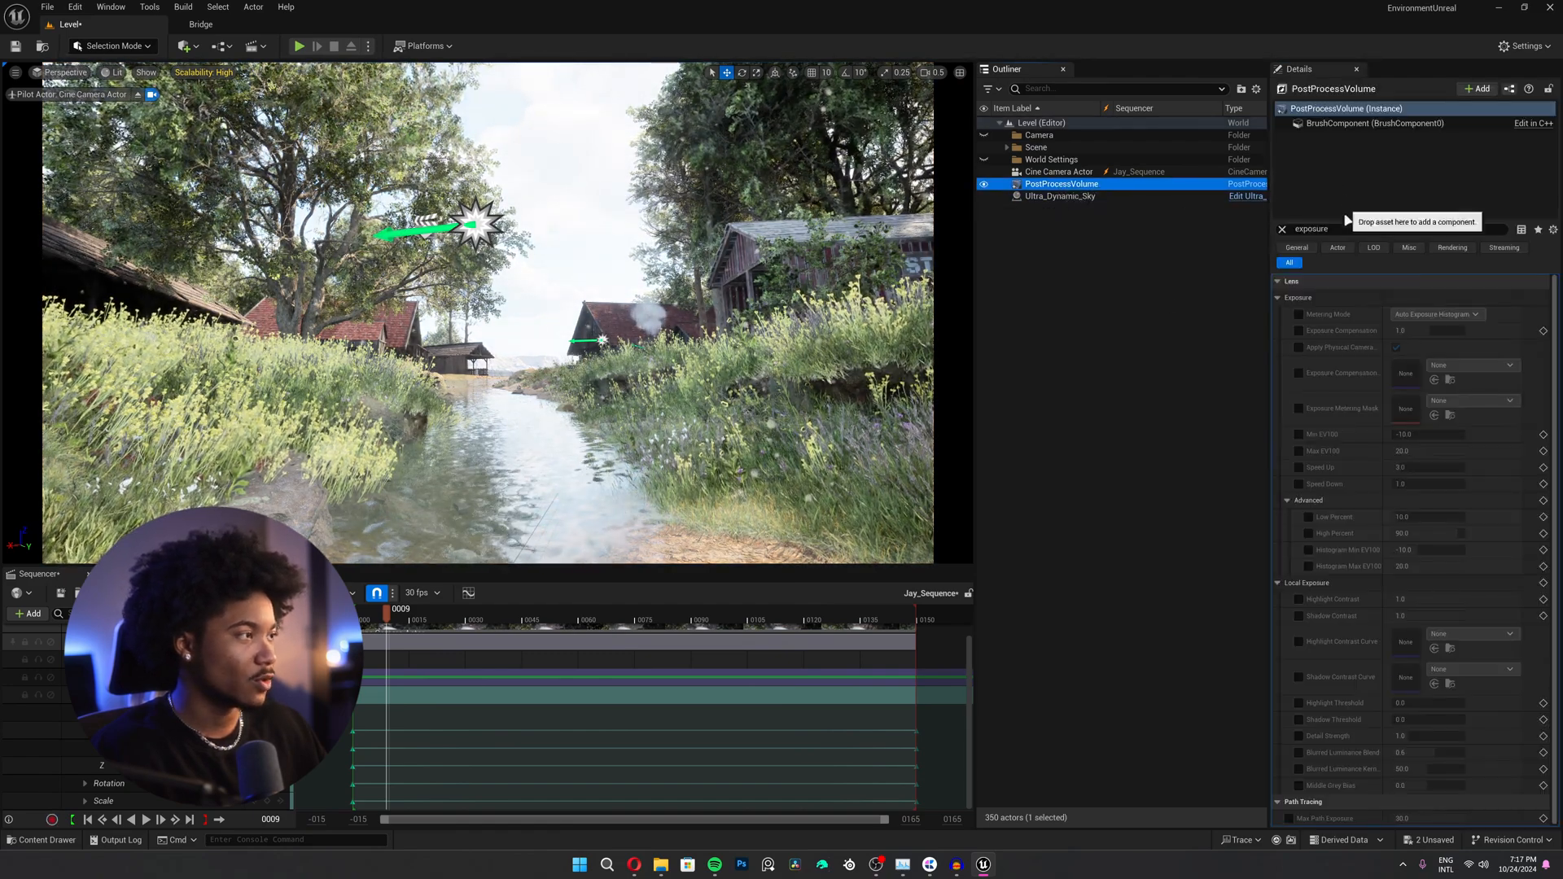
click(1435, 314)
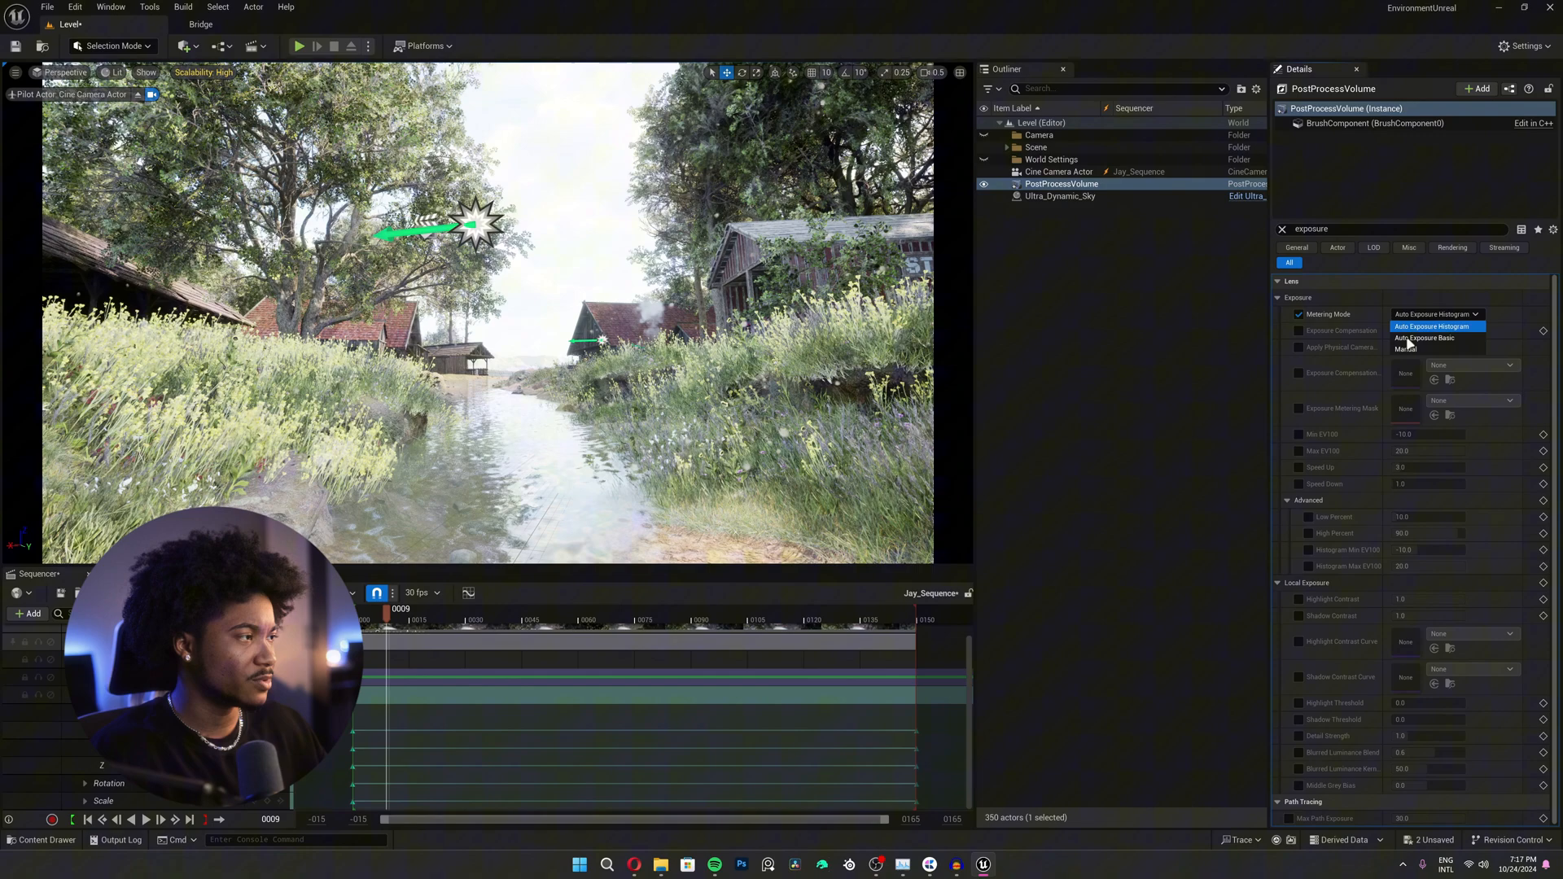
click(1424, 338)
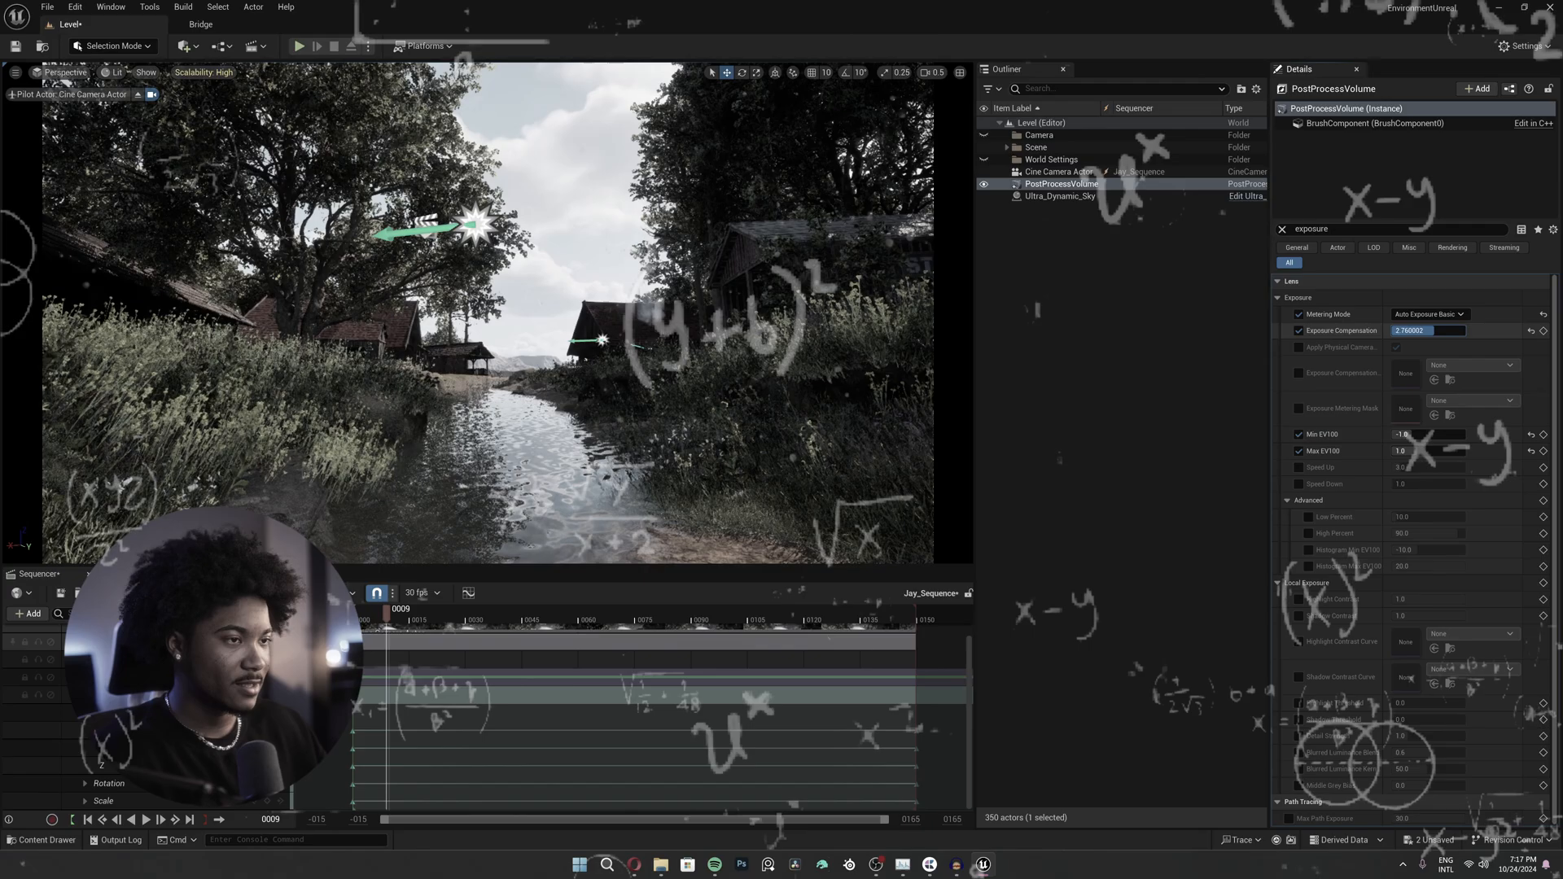
drag(1426, 329, 1456, 330)
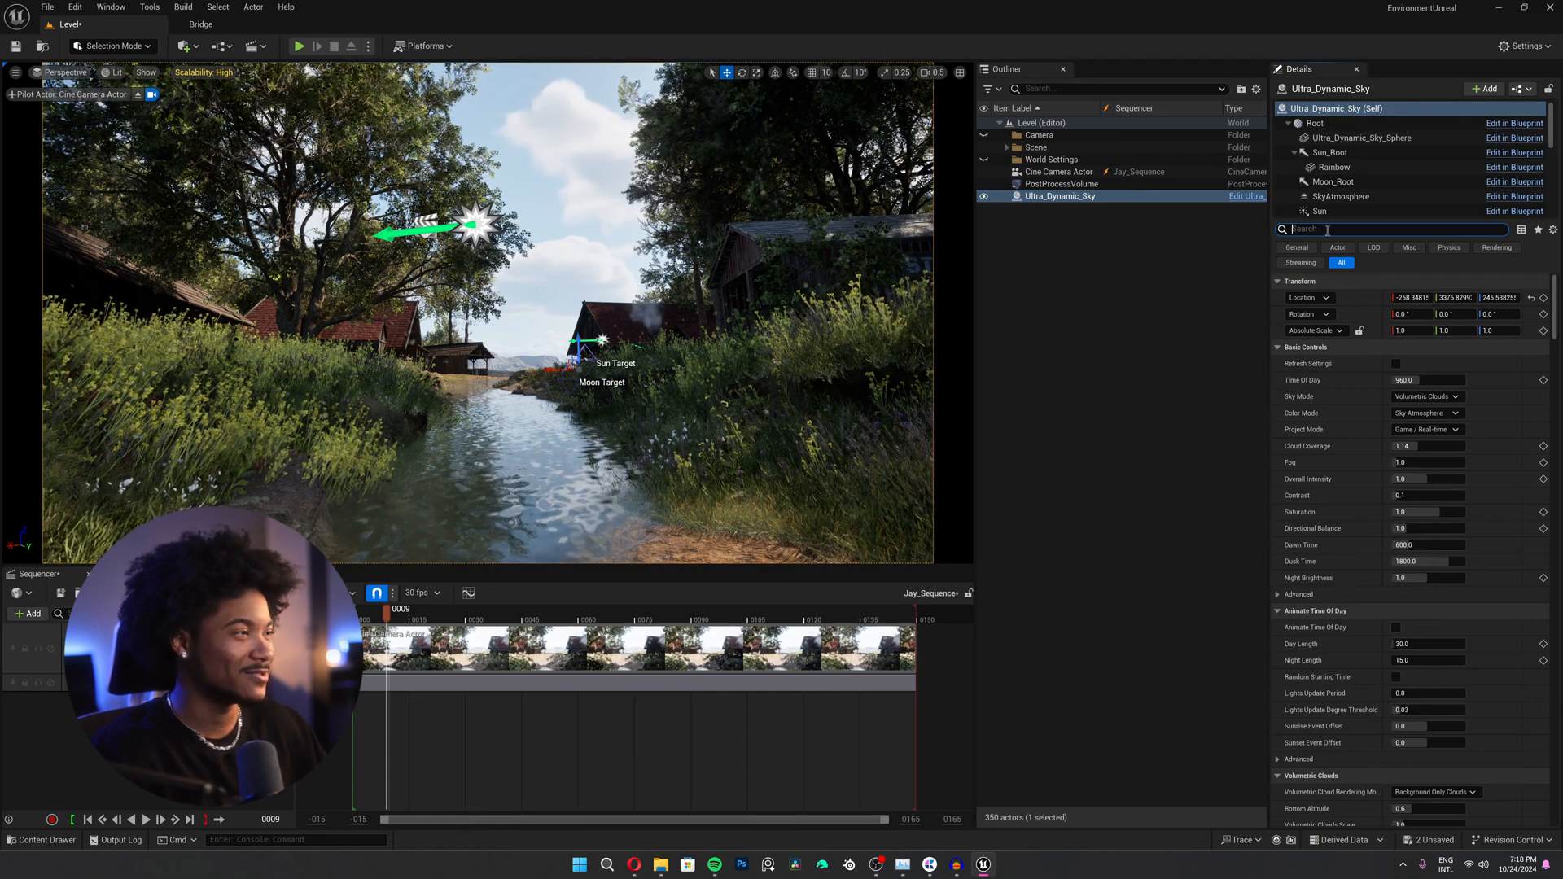
Change the Ultra Dynamic Sky's Sun Angle from 305.26 to 253.44.
text(sun)
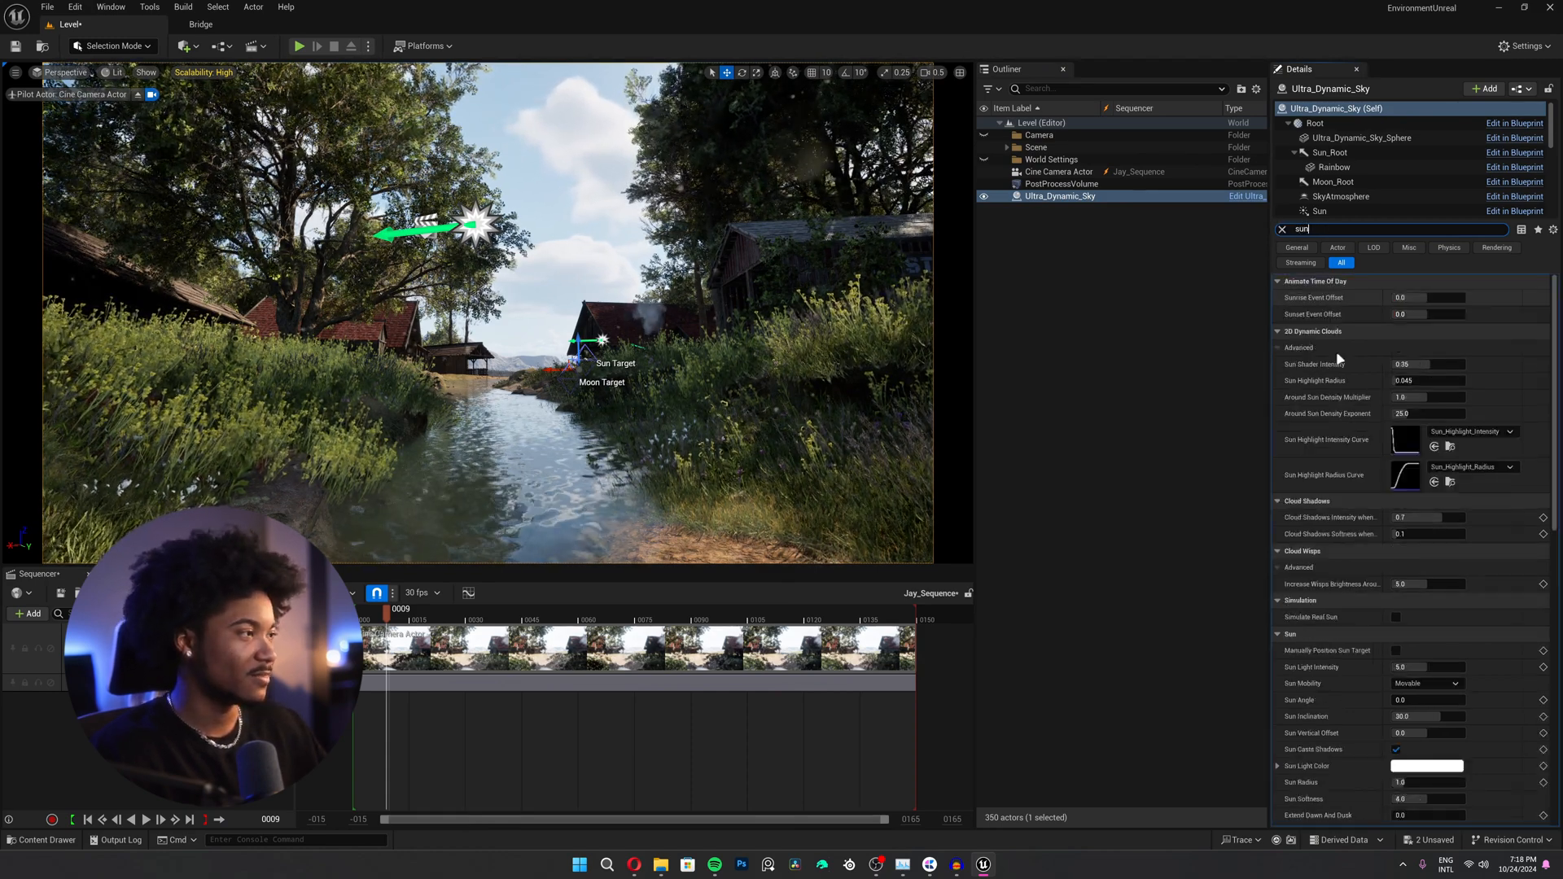
scroll(down, 3)
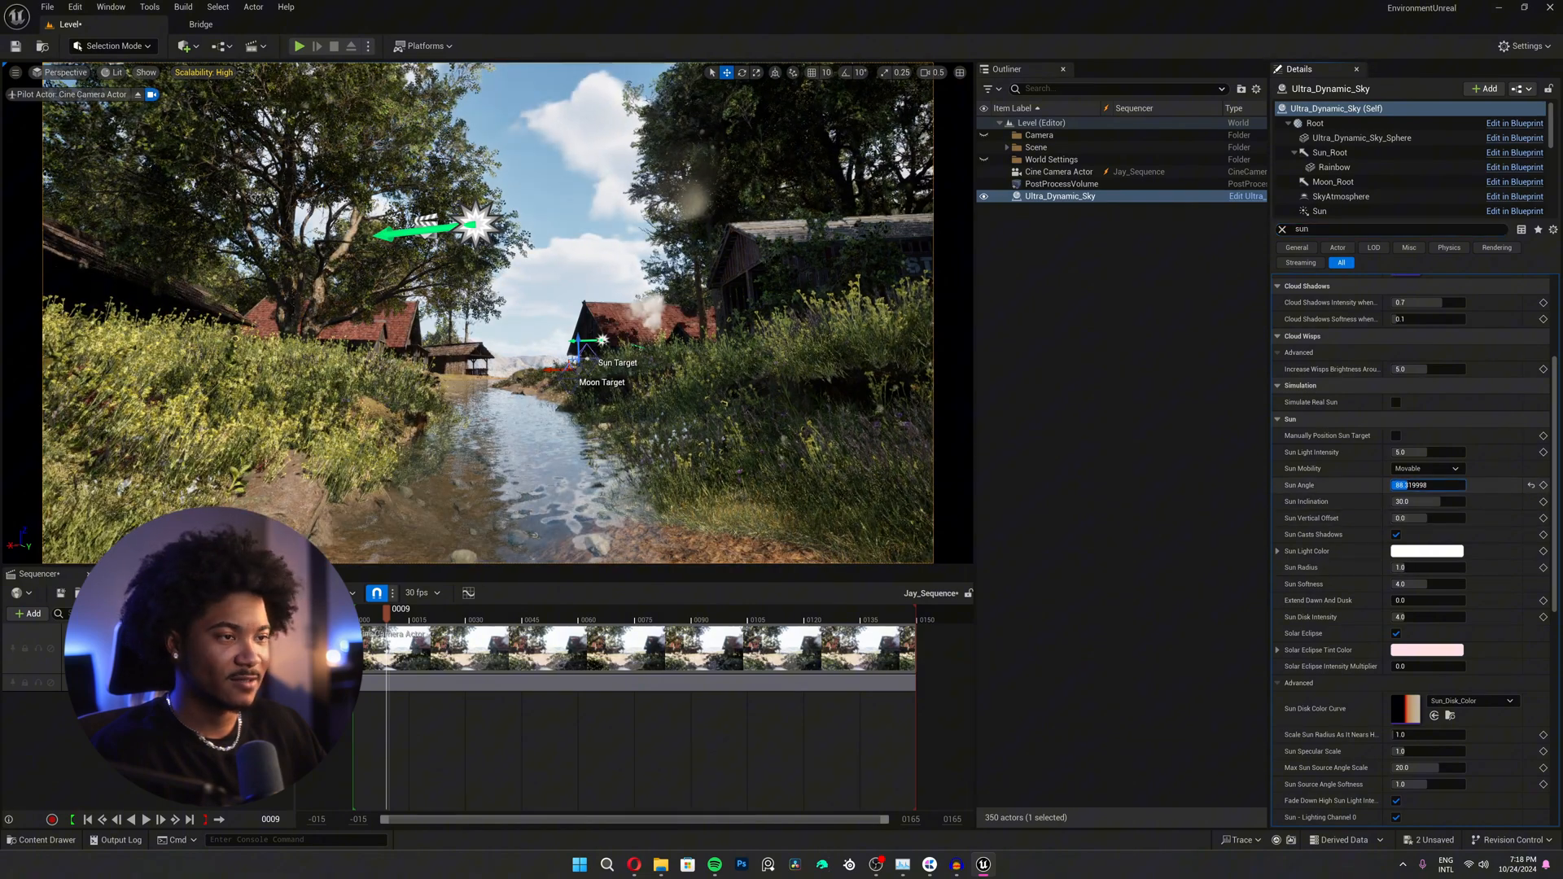
text(305.260061)
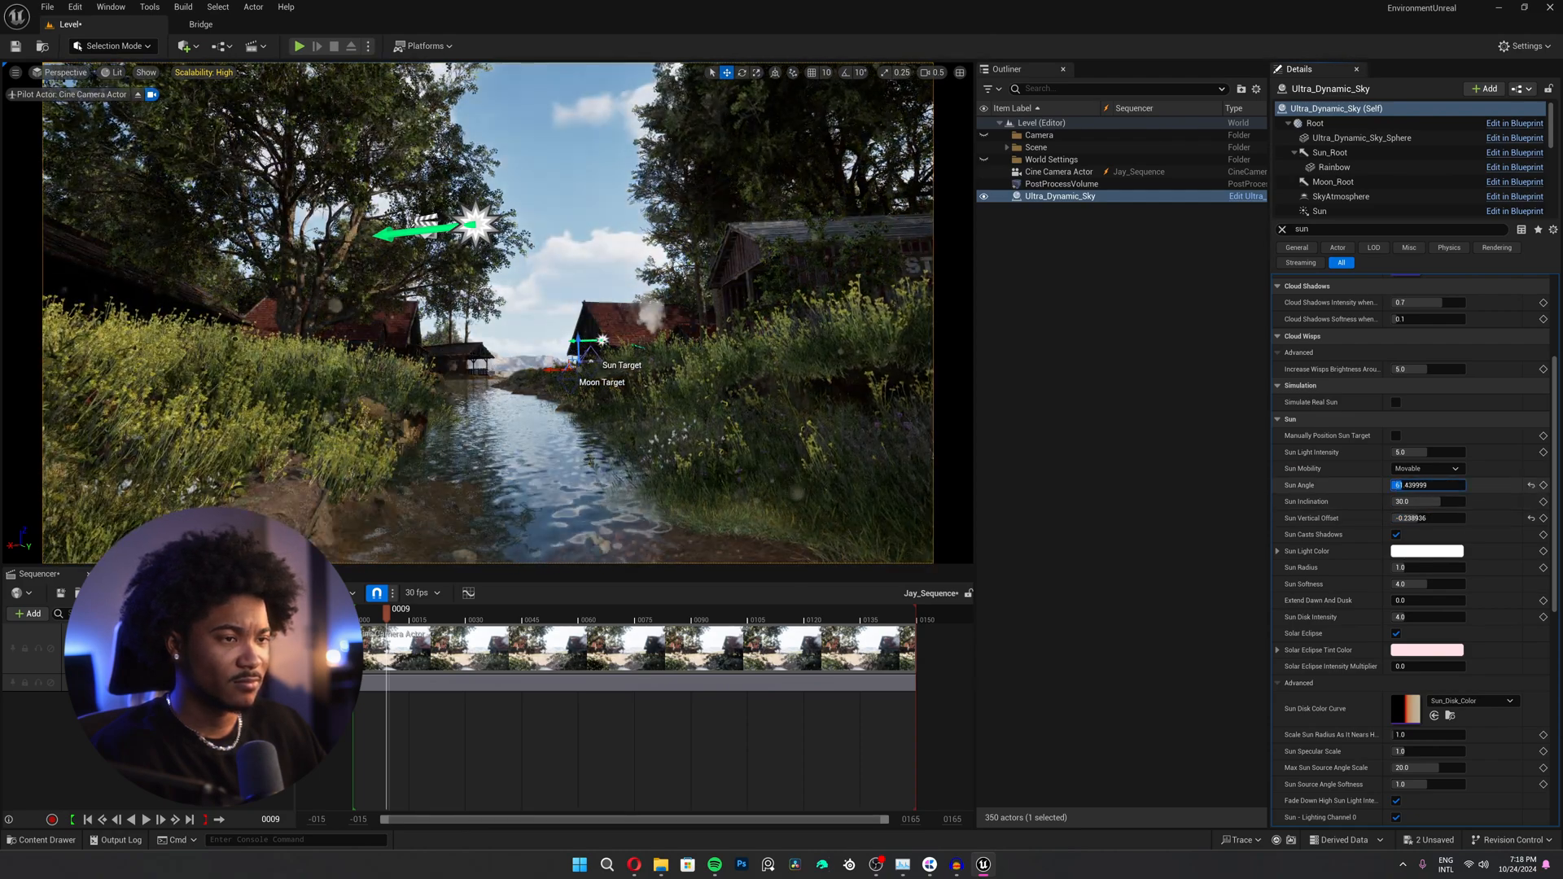
text(253.440063)
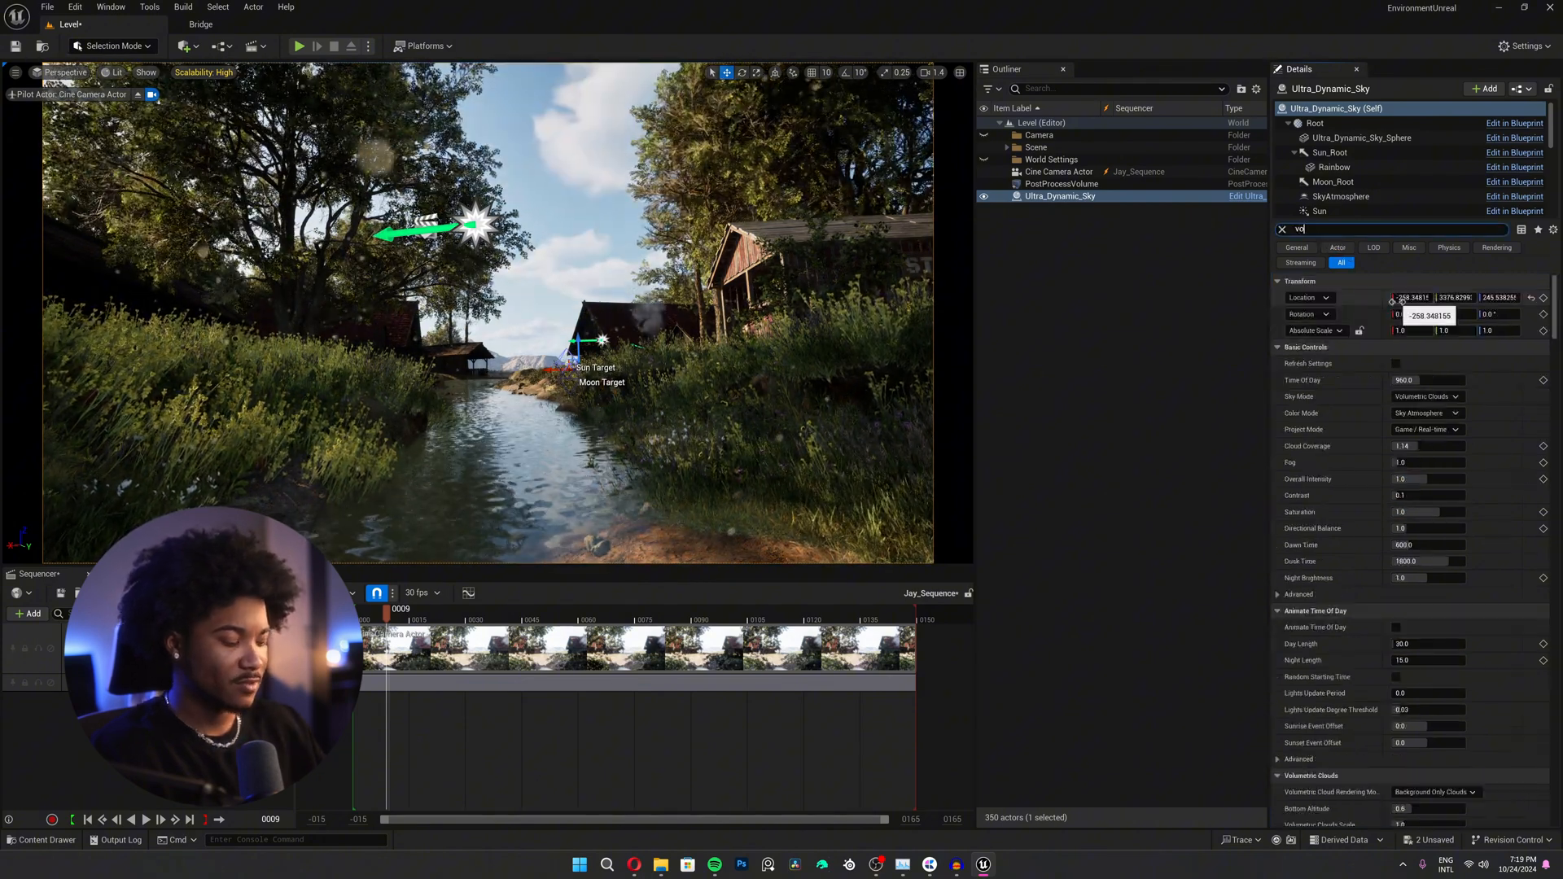
text(volumetric fog)
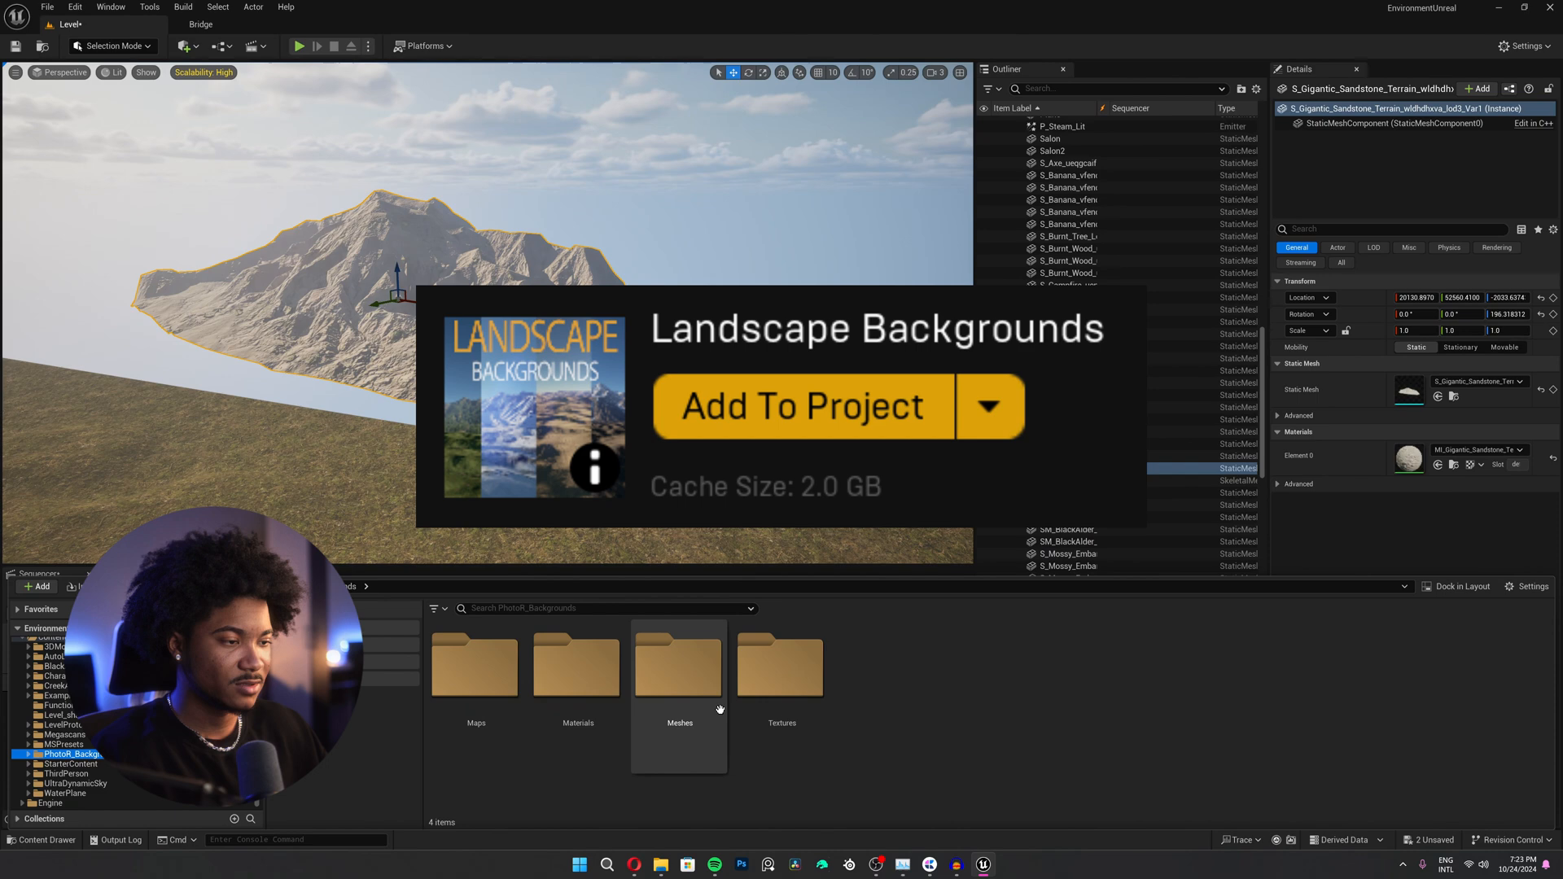
Open the Landscape Backgrounds pack's Meshes folder to reach the mountain meshes.
double_click(679, 669)
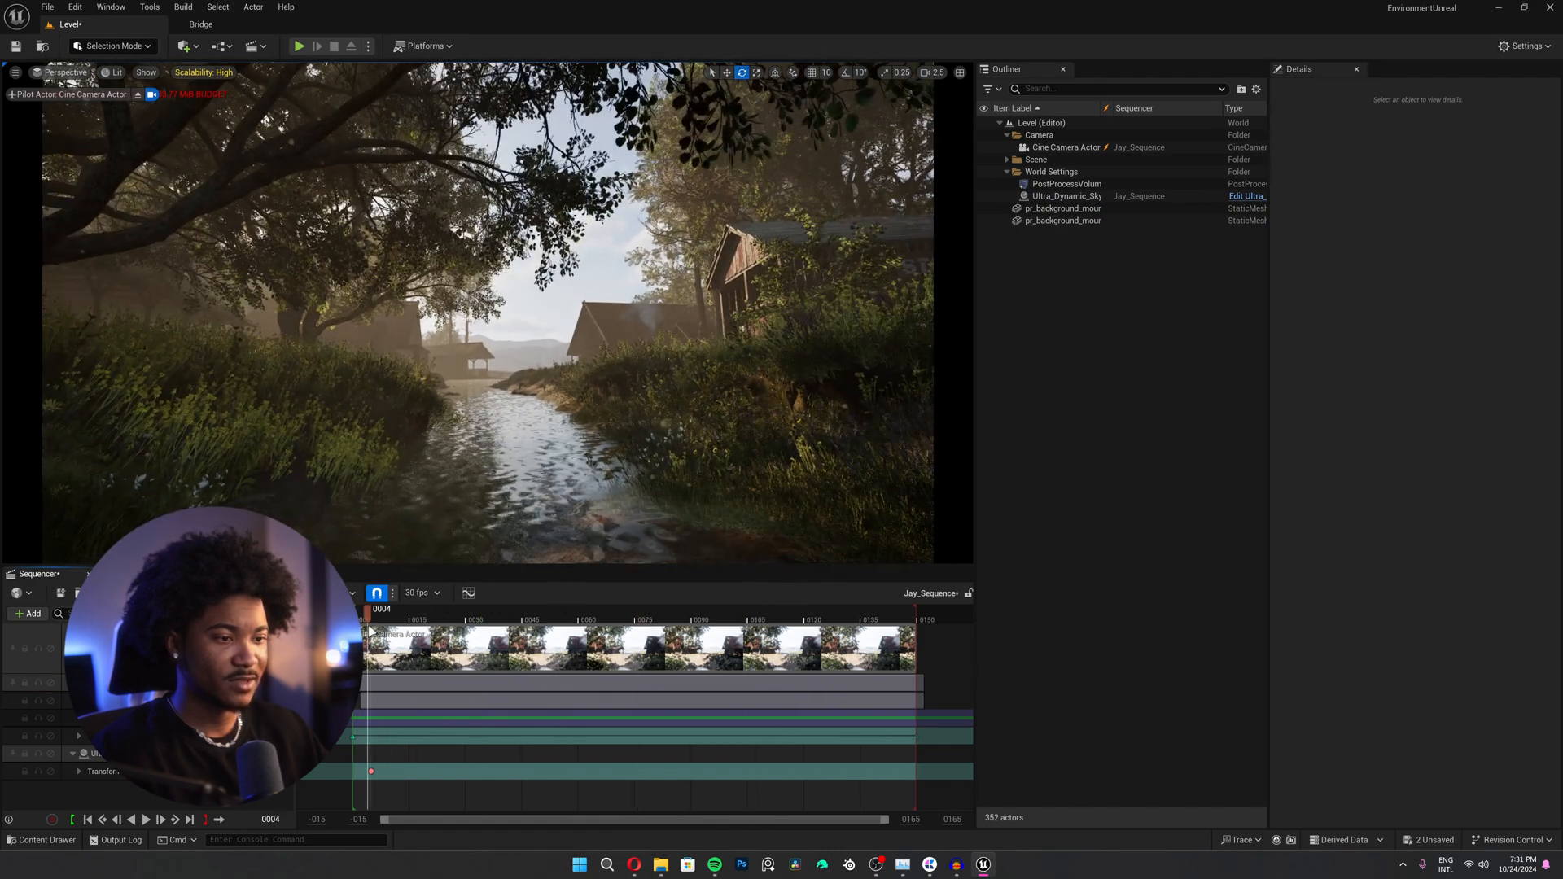
Add a Camera Shake track to the cine camera, then filter the sky's Details by 'sun a'.
click(1065, 147)
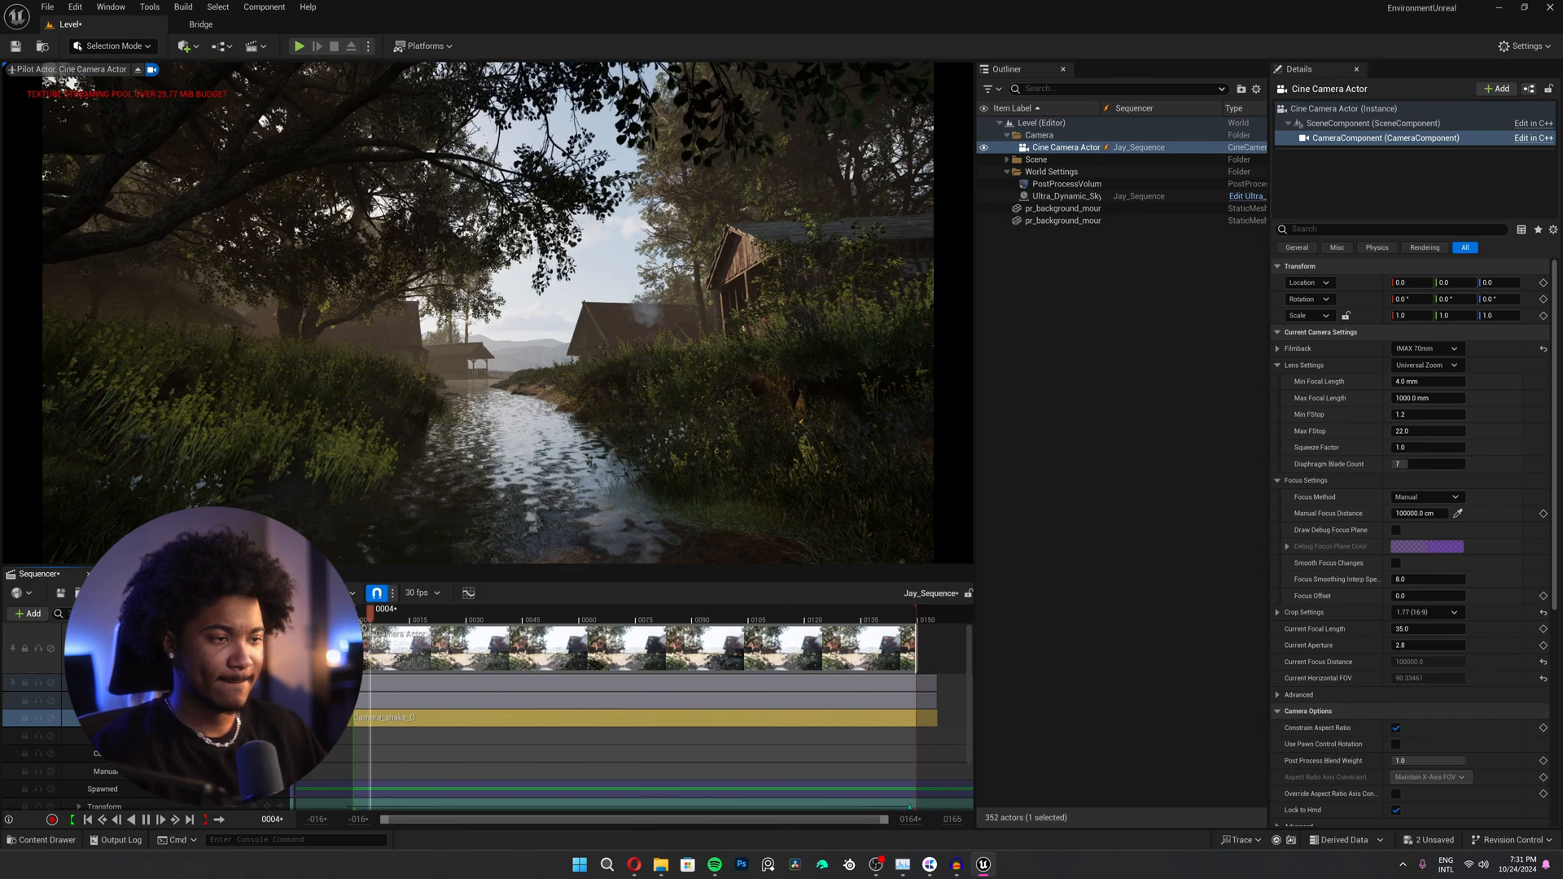
click(594, 608)
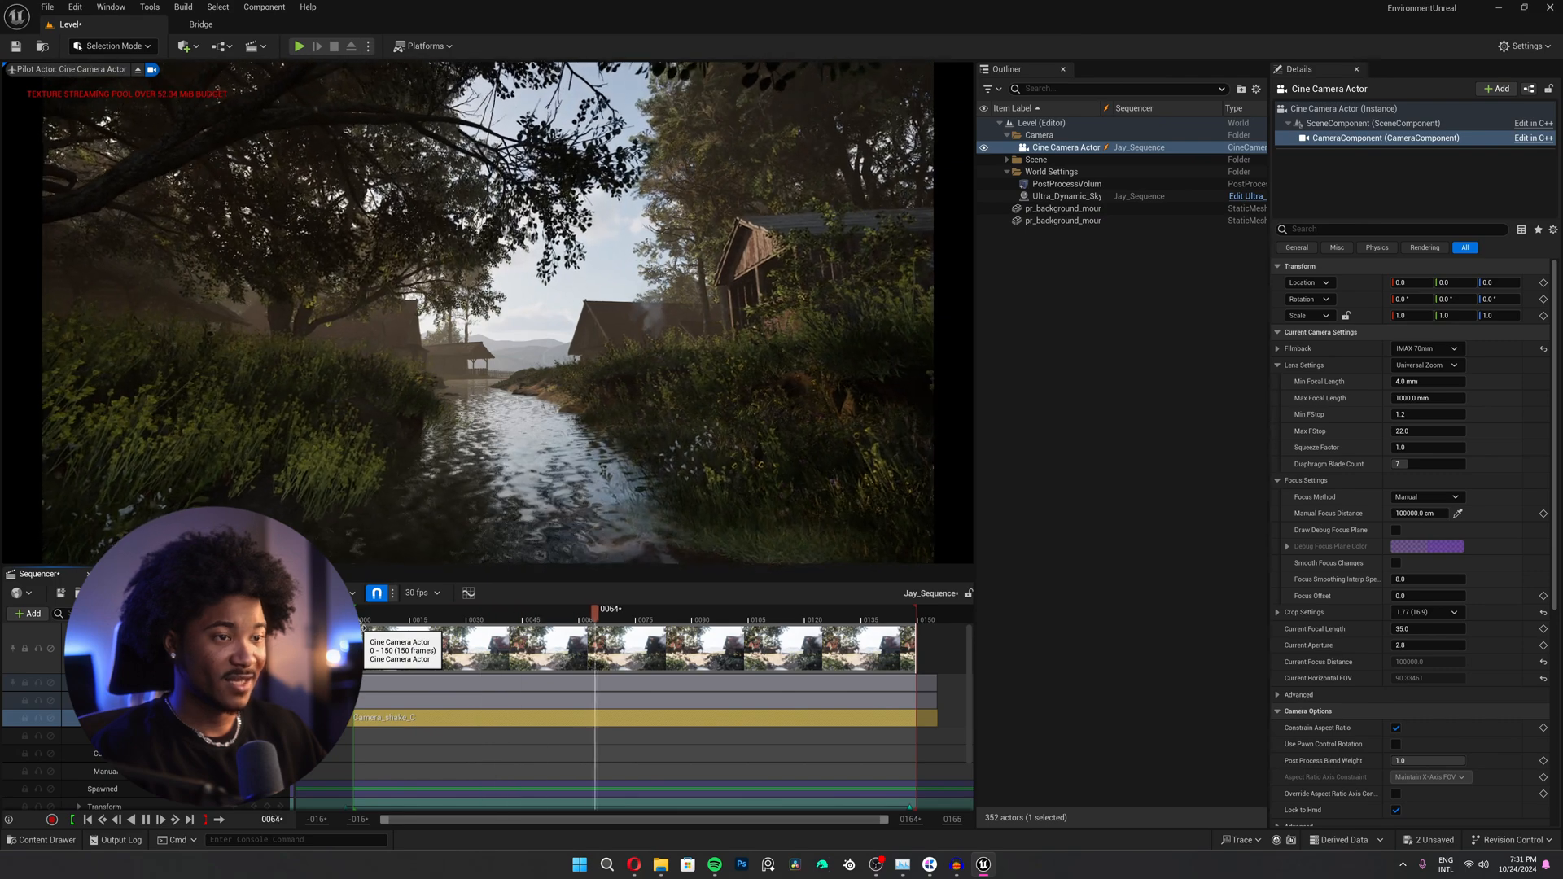
click(1062, 195)
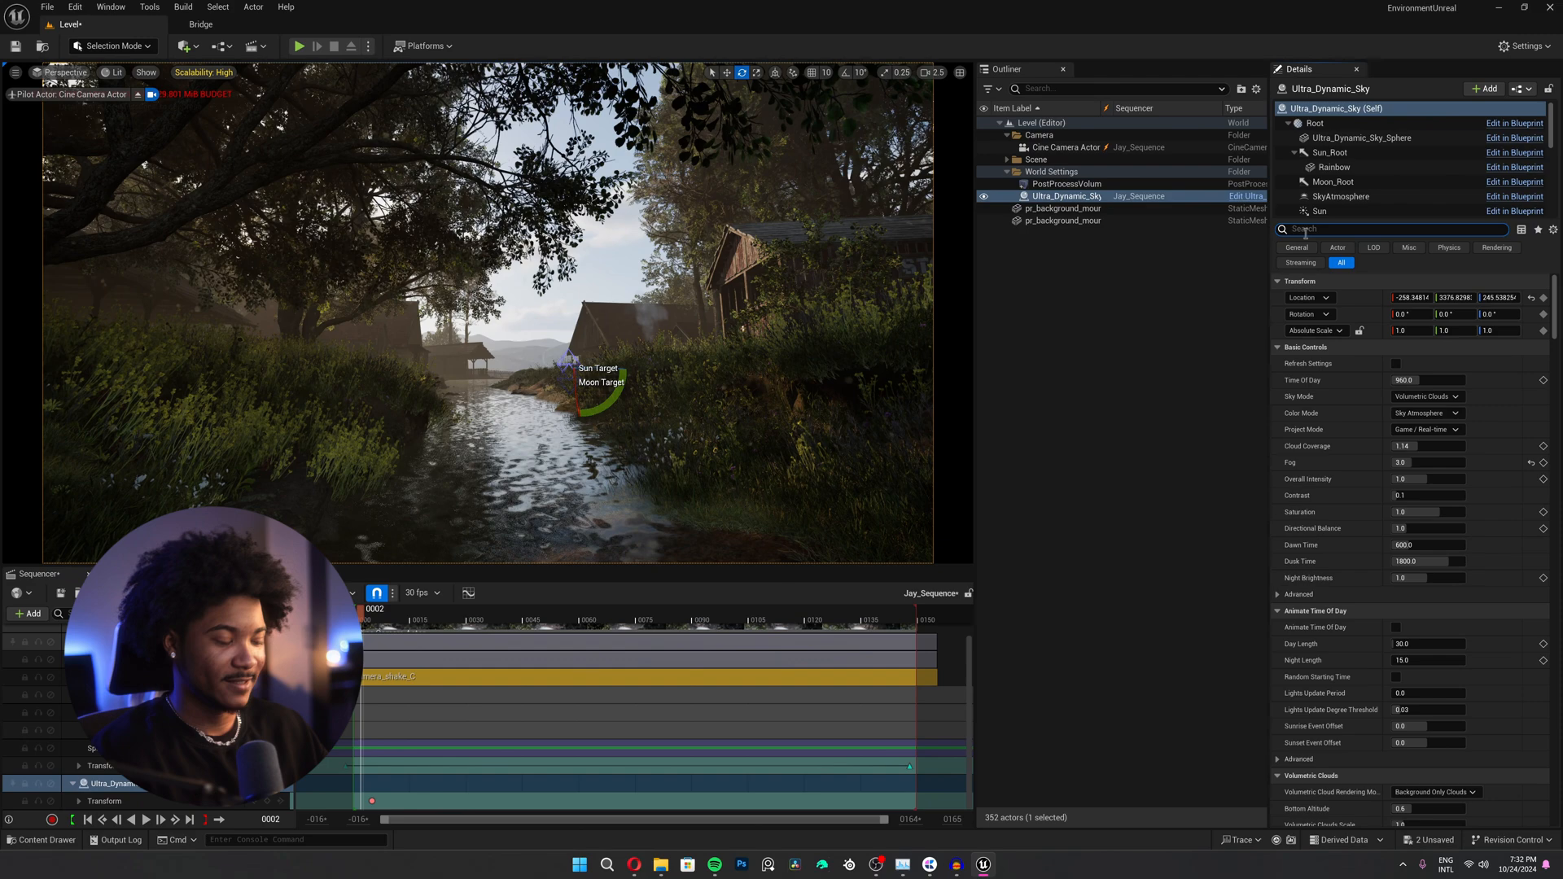
text(sun a)
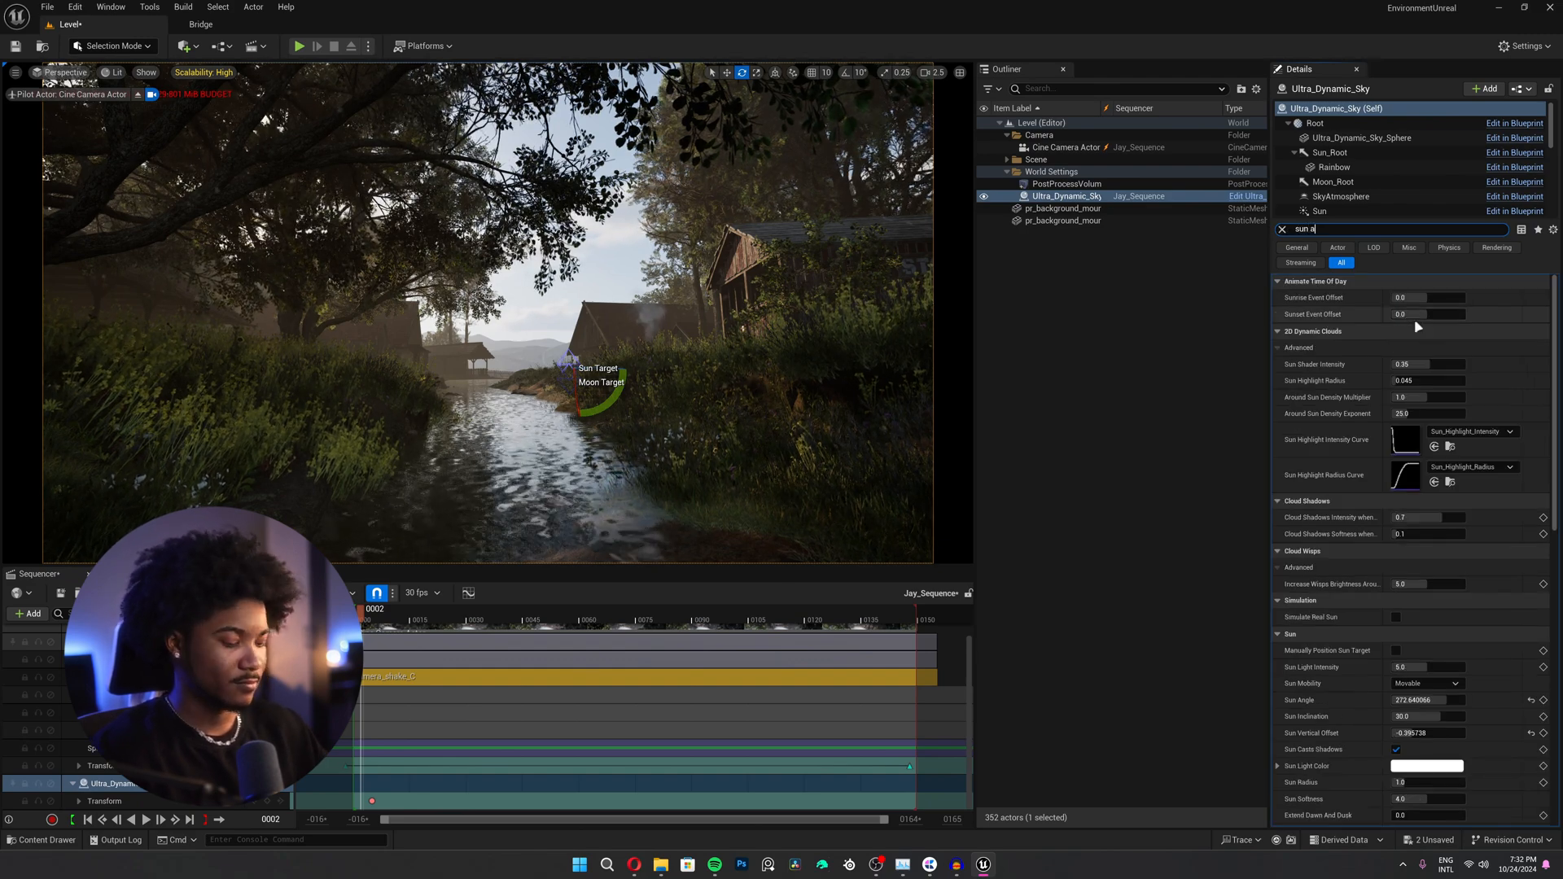